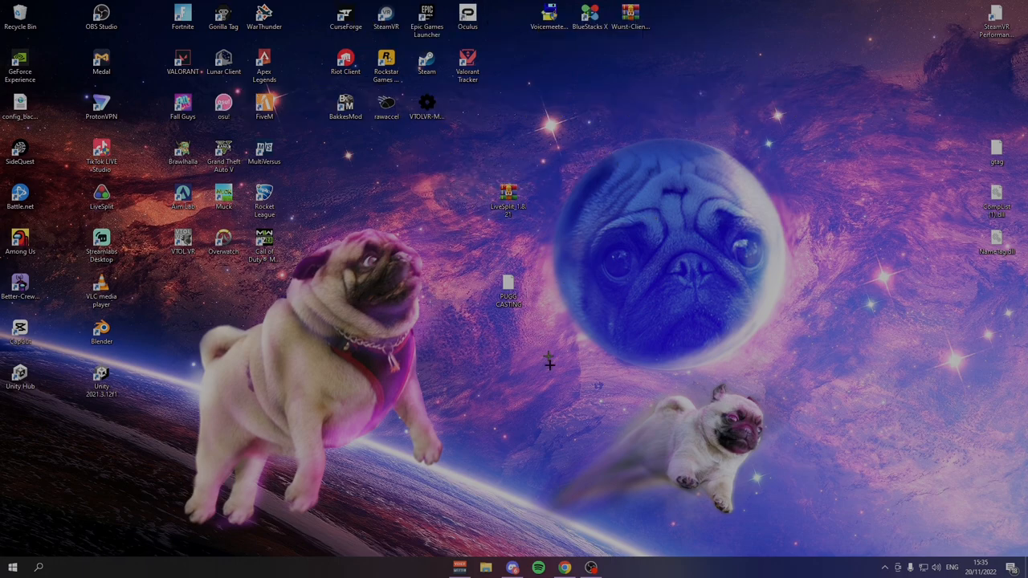
pyautogui.moveTo(512, 568)
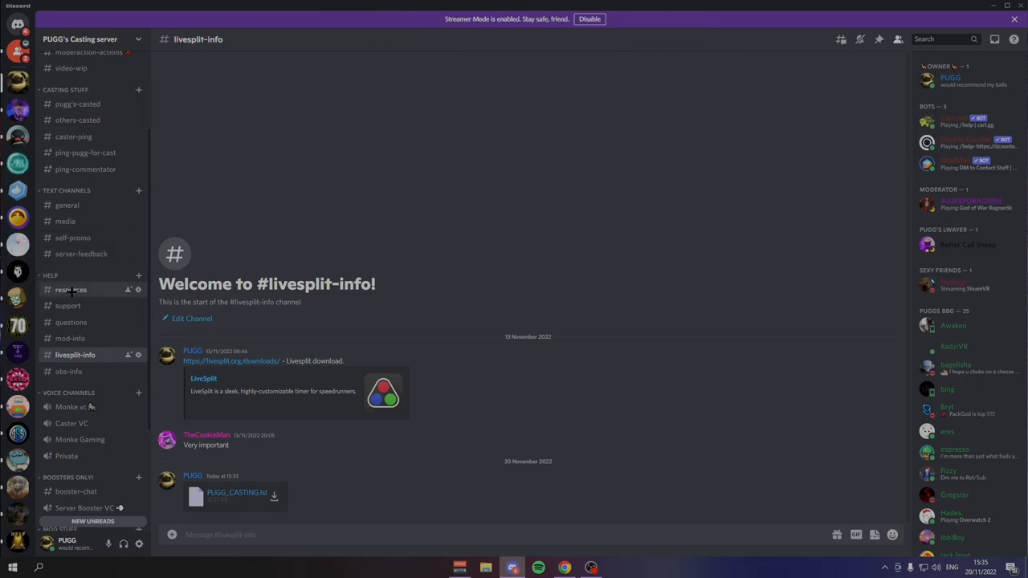
# Step: Browse from the server's resources channel to livesplit-info, where the LiveSplit download link is posted
pyautogui.click(72, 289)
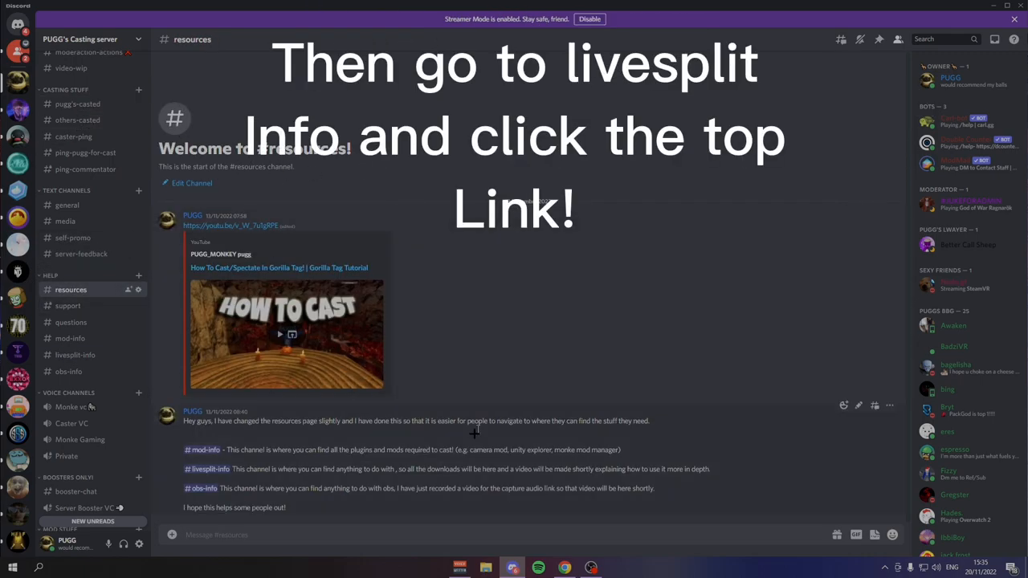
pyautogui.click(75, 354)
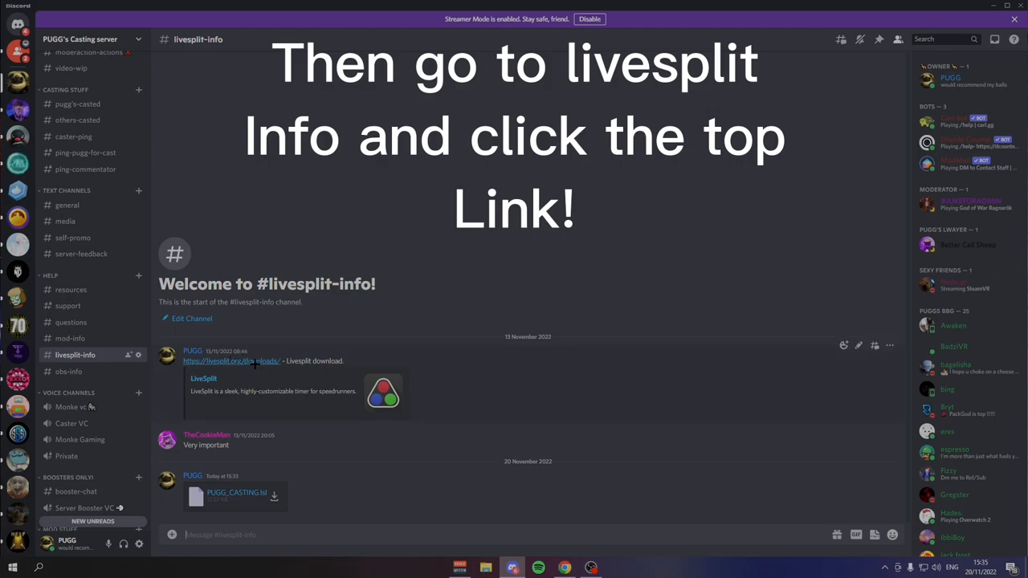
# Step: Download the LiveSplit 1.8.25 zip from livesplit.org and open it in WinRAR
pyautogui.click(231, 361)
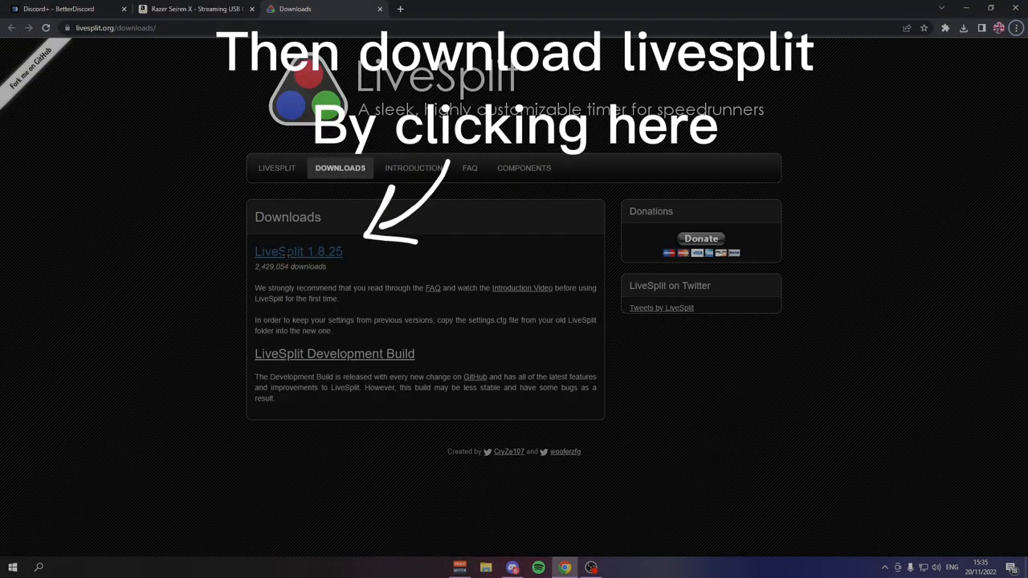
pyautogui.click(298, 251)
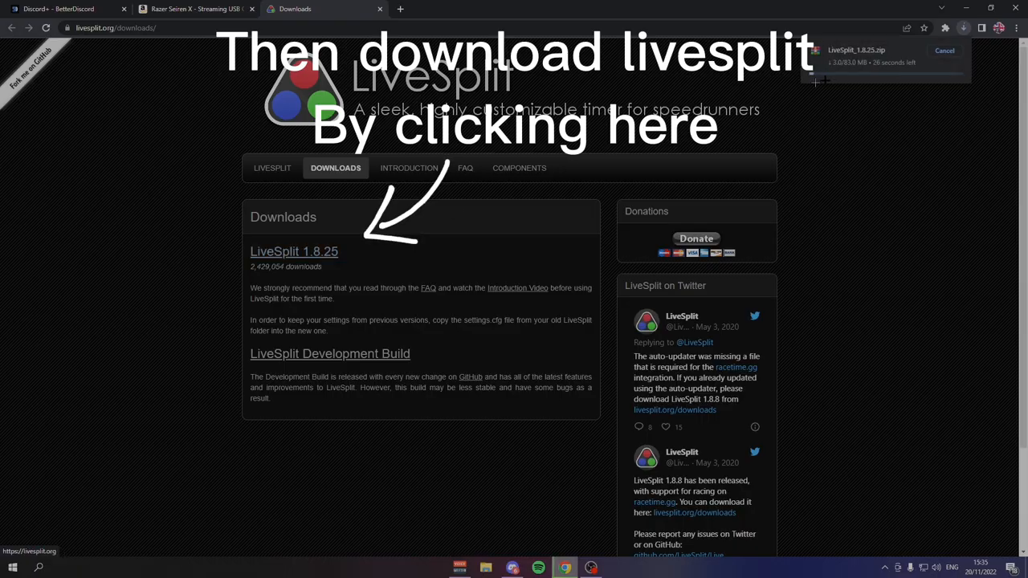
pyautogui.click(944, 51)
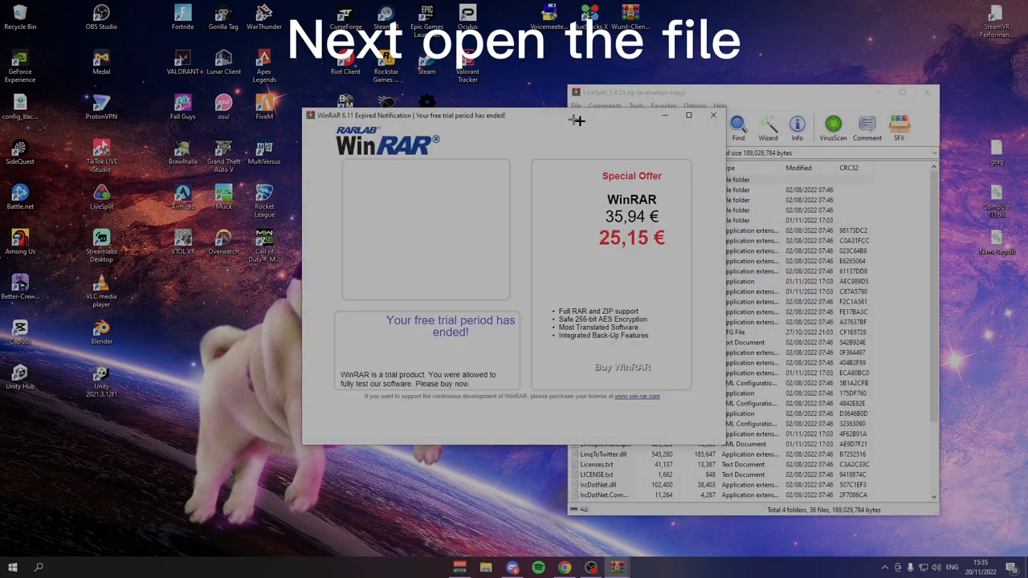
# Step: Dismiss WinRAR's expired-trial notice and run LiveSplit.exe from the archive
pyautogui.click(711, 115)
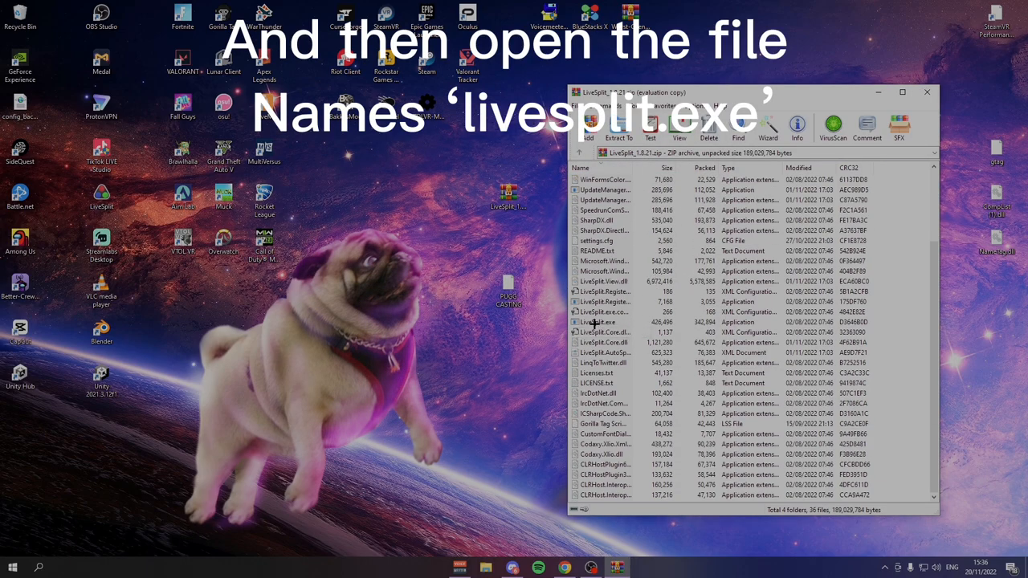
pyautogui.click(598, 322)
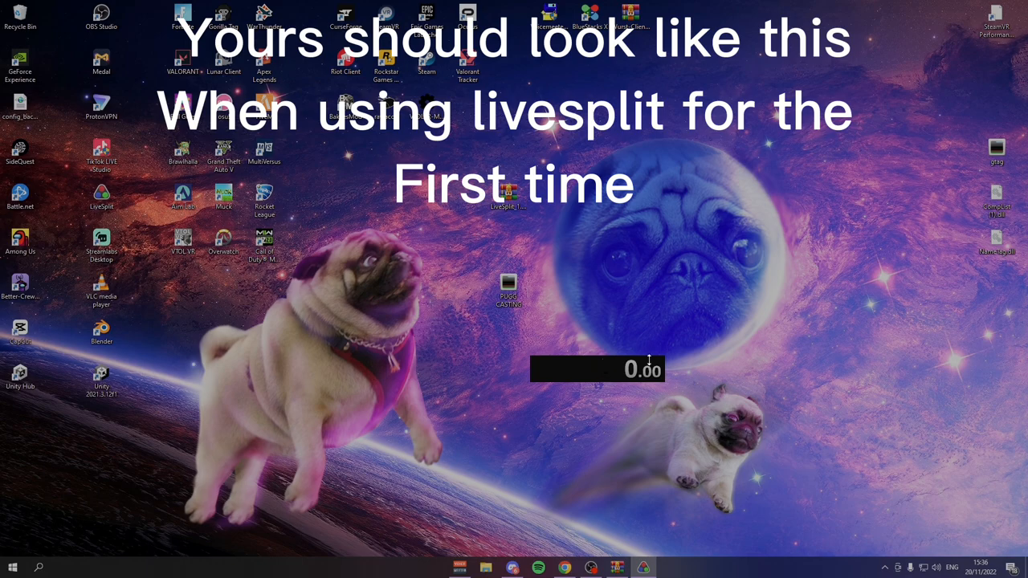
# Step: Drag the blank 0.00 timer window toward the top-right of the desktop
pyautogui.moveTo(598, 369); pyautogui.dragTo(631, 338)
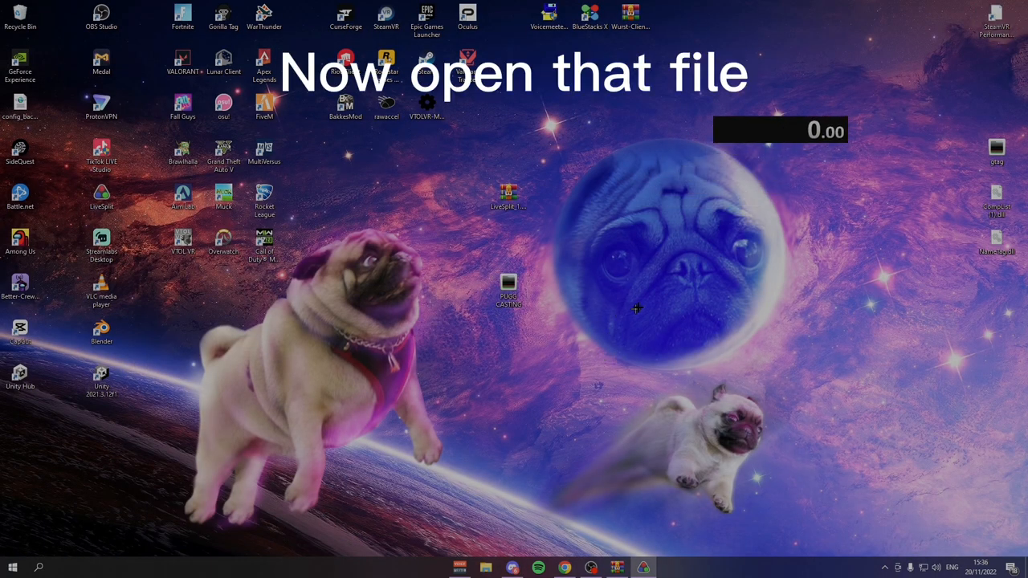
# Step: Open the PUGG CASTING splits file as a new timer and exit the blank timer
pyautogui.click(508, 289)
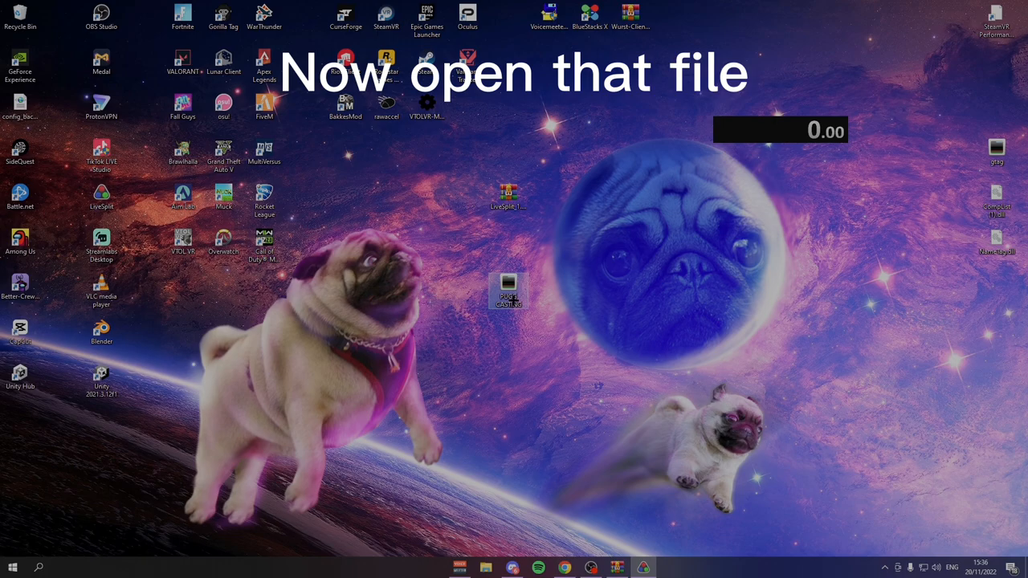
pyautogui.doubleClick(508, 289)
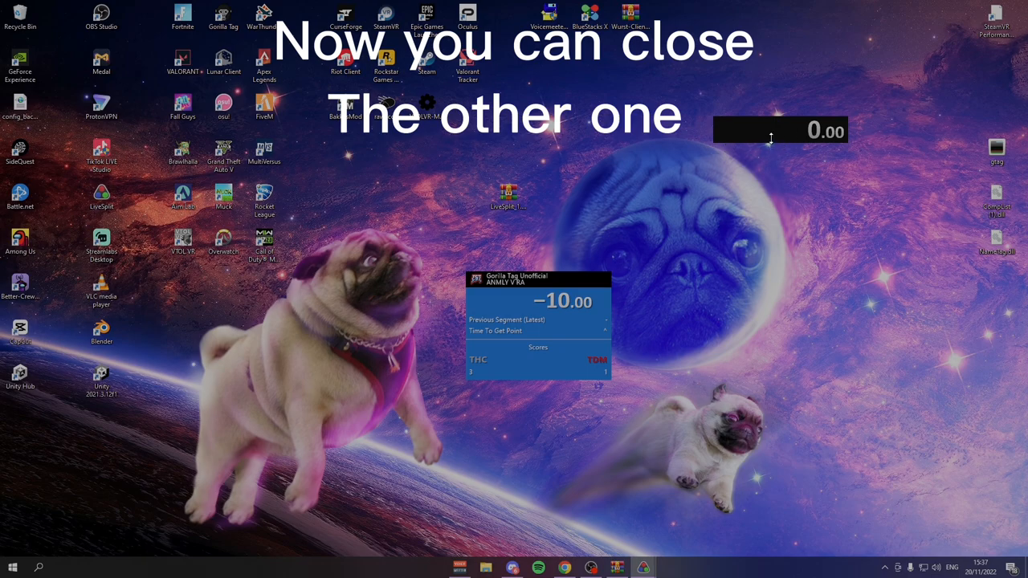
pyautogui.rightClick(779, 130)
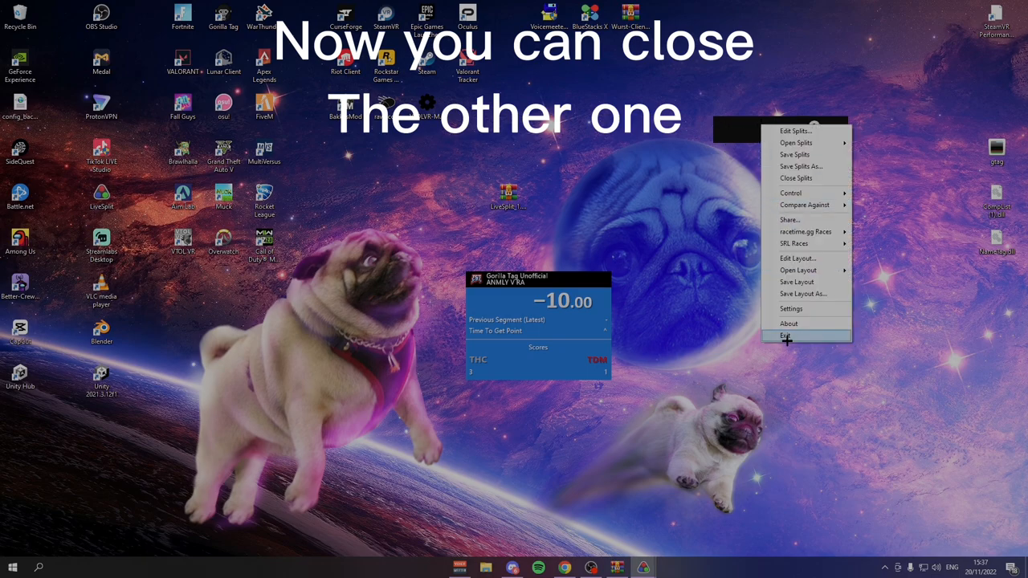
pyautogui.click(786, 335)
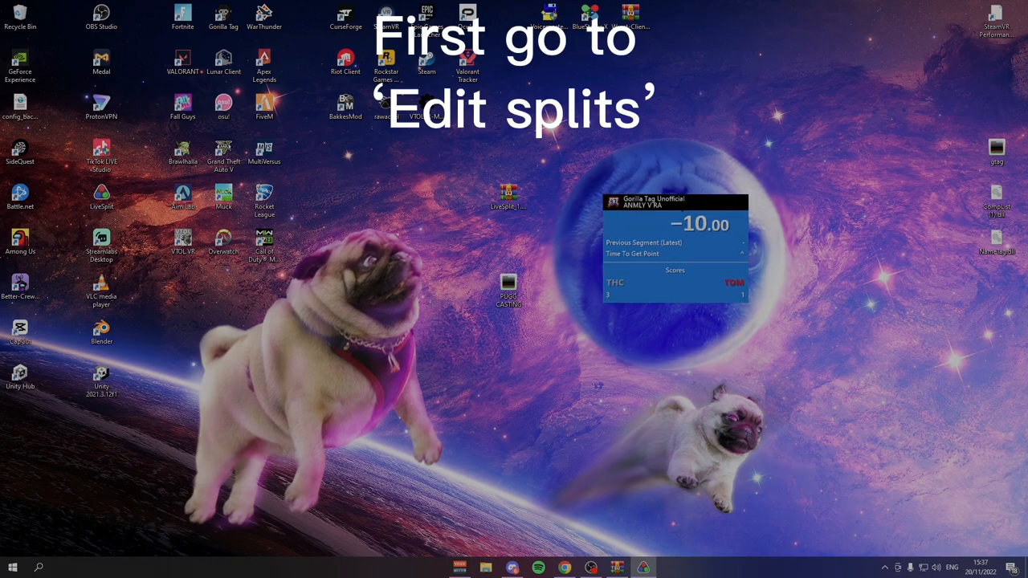
# Step: In Edit Splits, set Game Name 'PUGG Tutorial' and Run Category 'TTT V TT'
pyautogui.rightClick(674, 233)
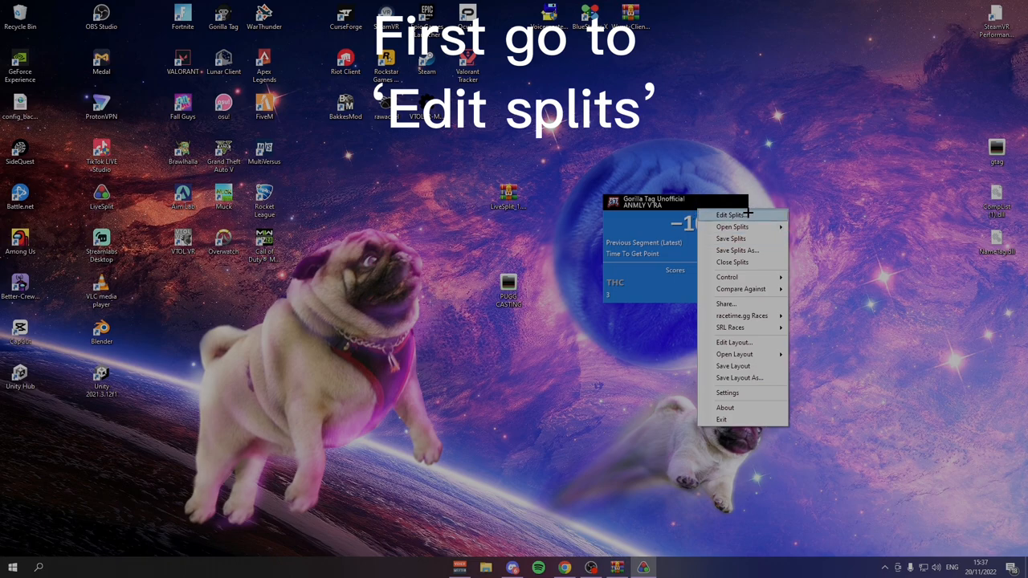
pyautogui.click(730, 215)
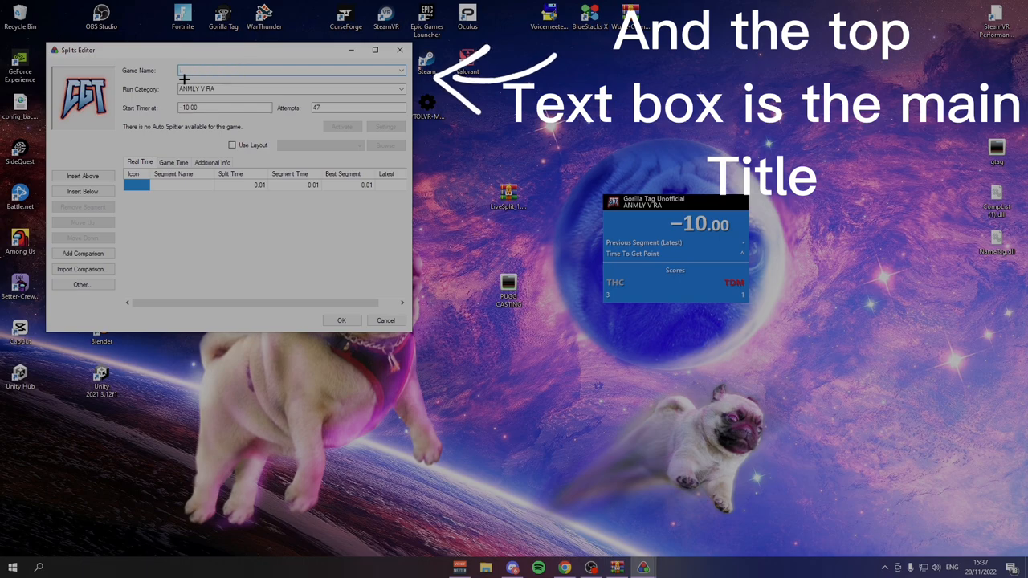
pyautogui.write('PUGG T')
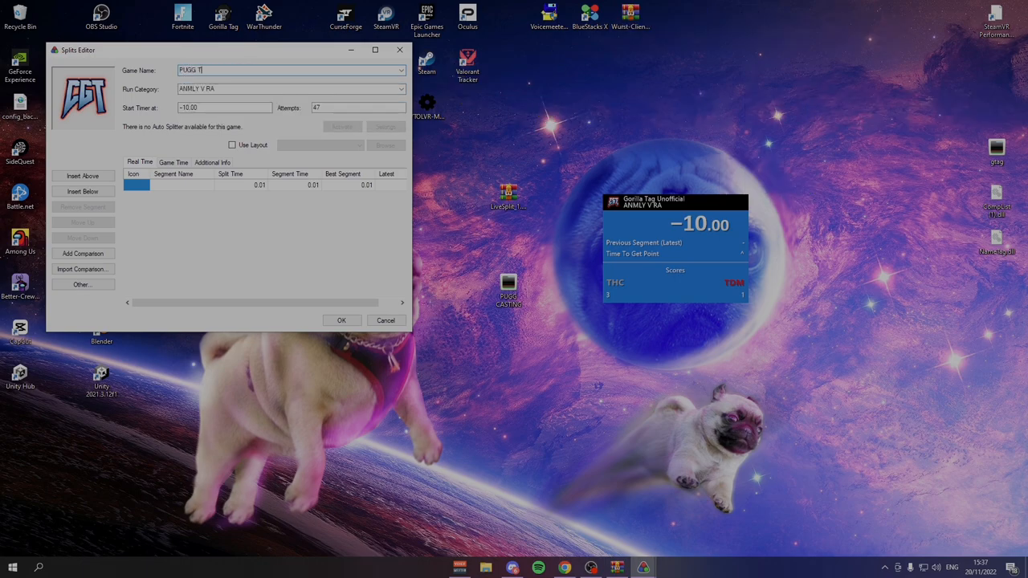
pyautogui.write('utorial')
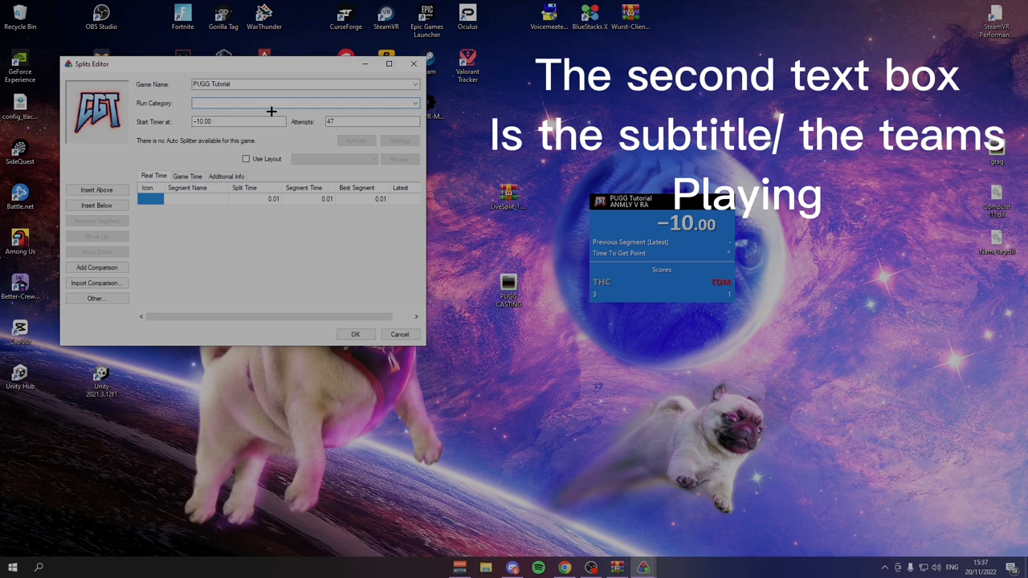
pyautogui.write('TT1')
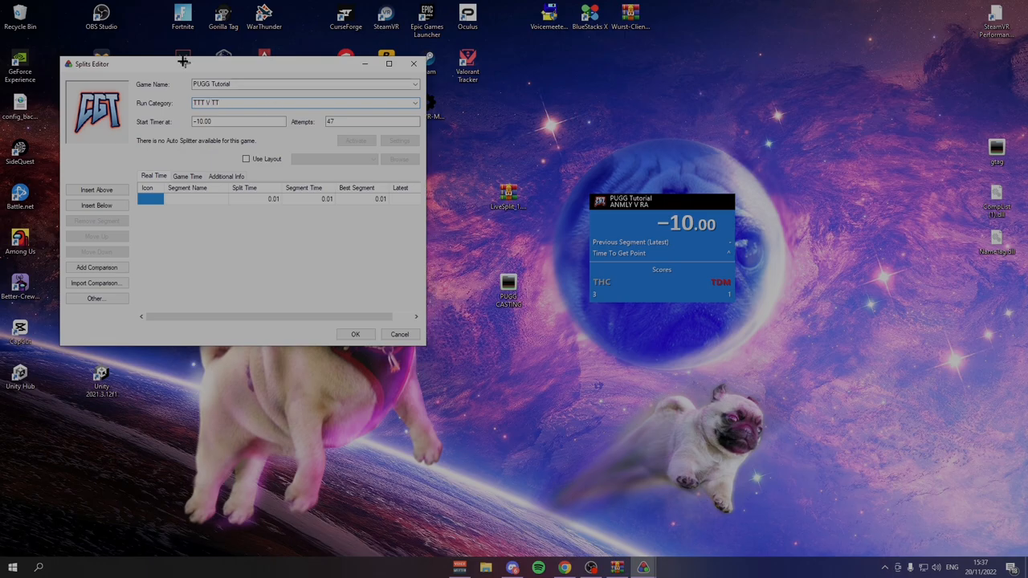
pyautogui.click(399, 334)
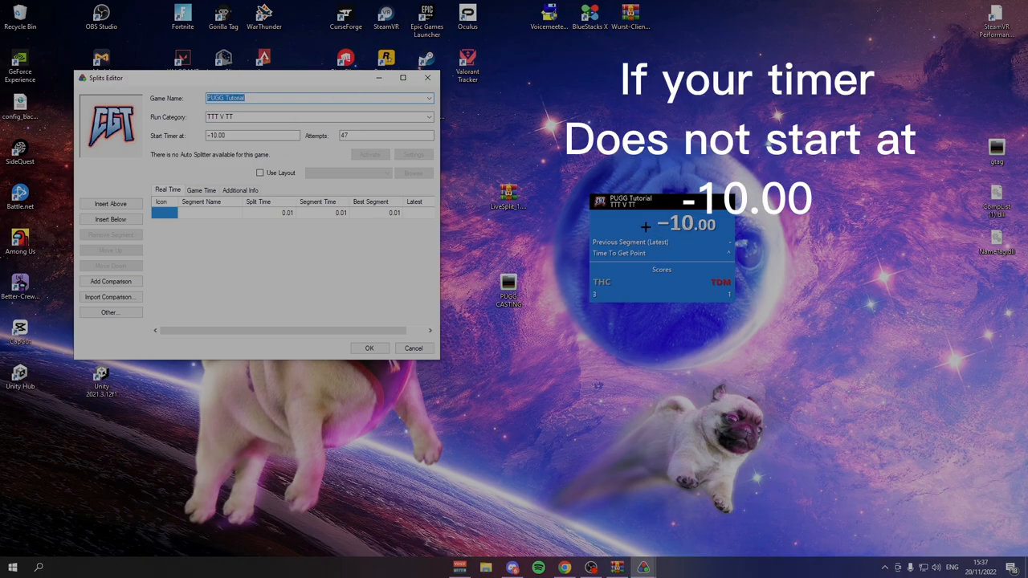
# Step: Set the Splits Editor's Start Timer At field to -10 and close the editor
pyautogui.click(233, 135)
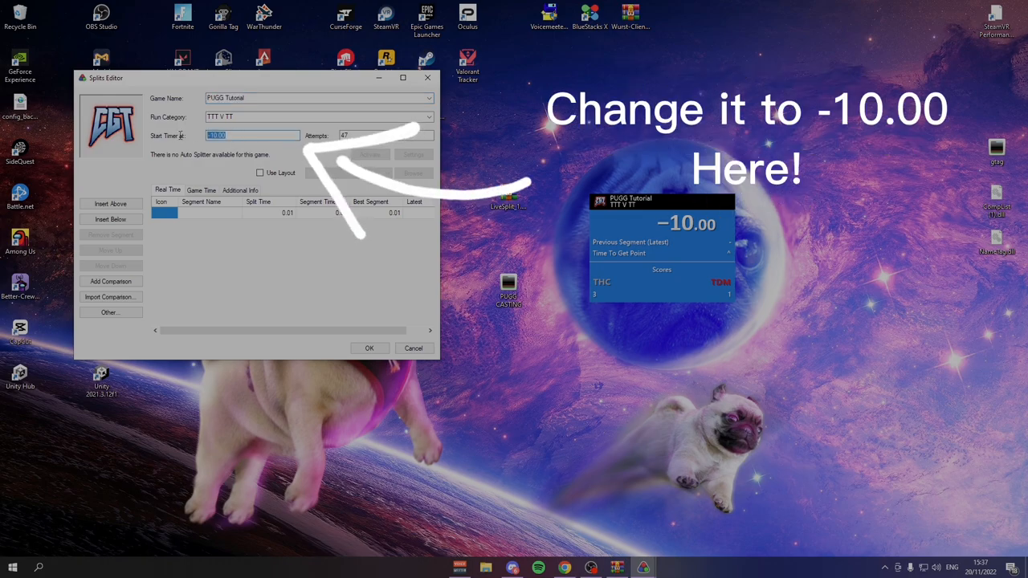
pyautogui.write('-10')
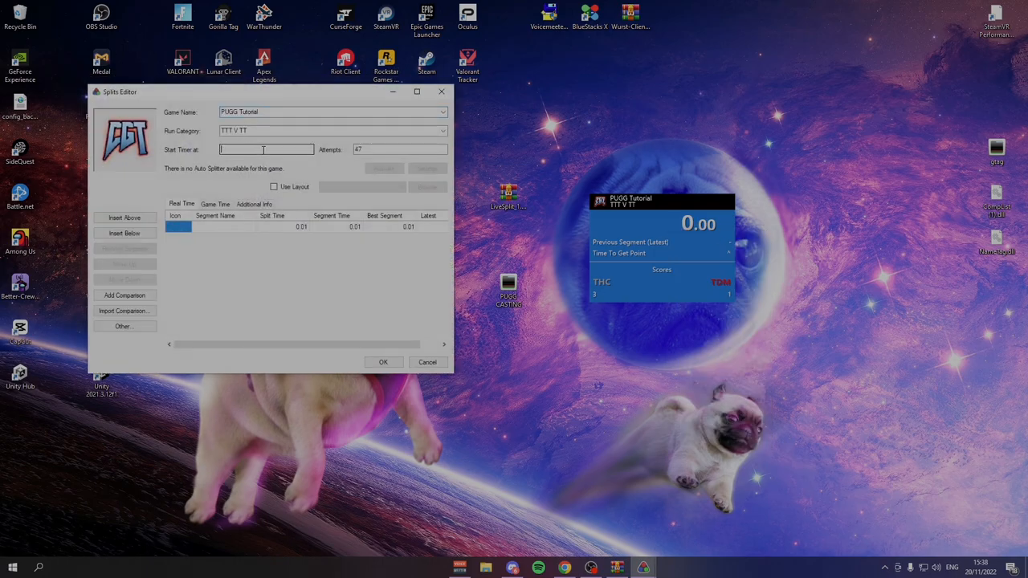
pyautogui.write('-10.00')
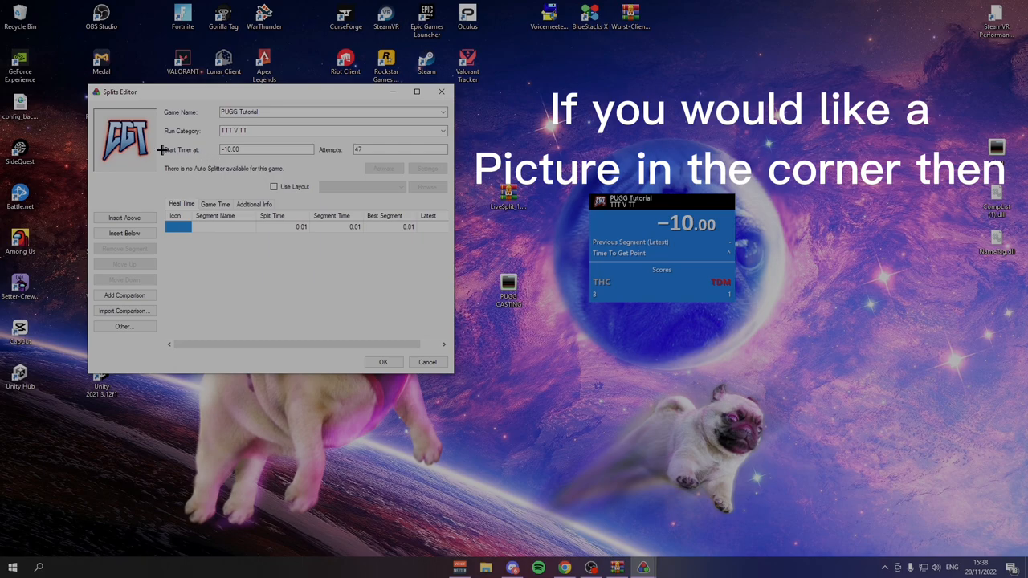
pyautogui.doubleClick(125, 138)
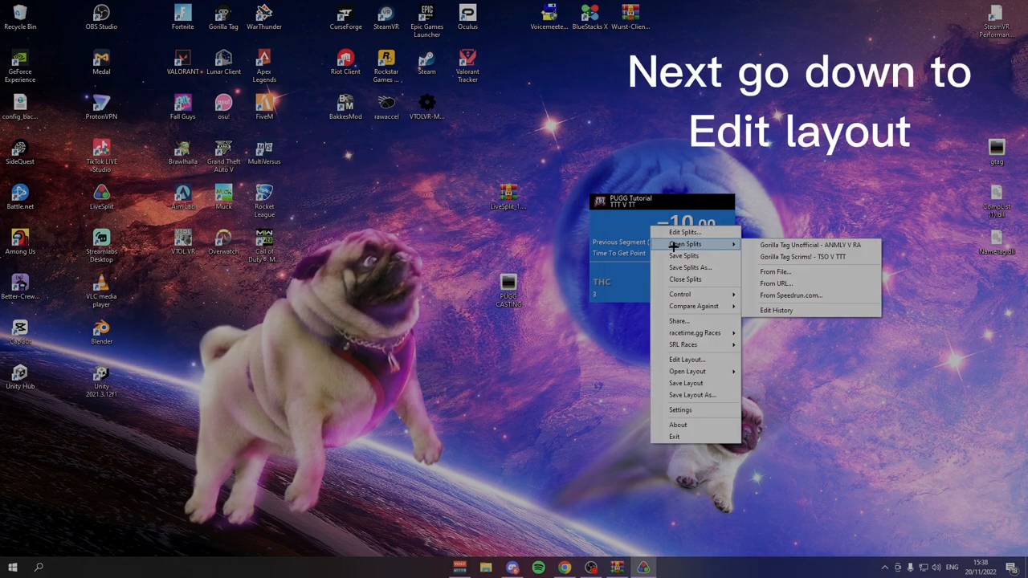
pyautogui.moveTo(687, 359)
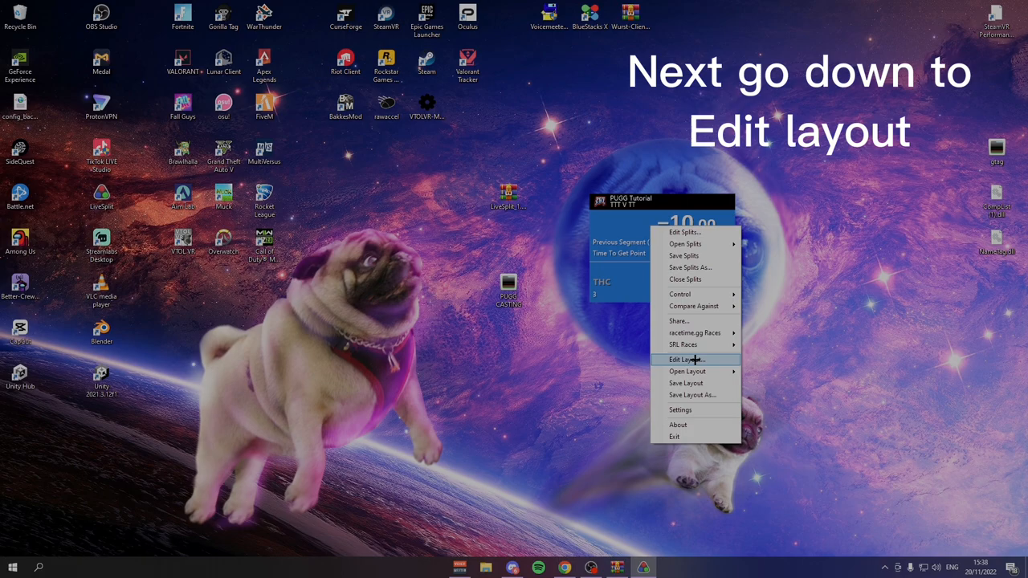
pyautogui.click(685, 359)
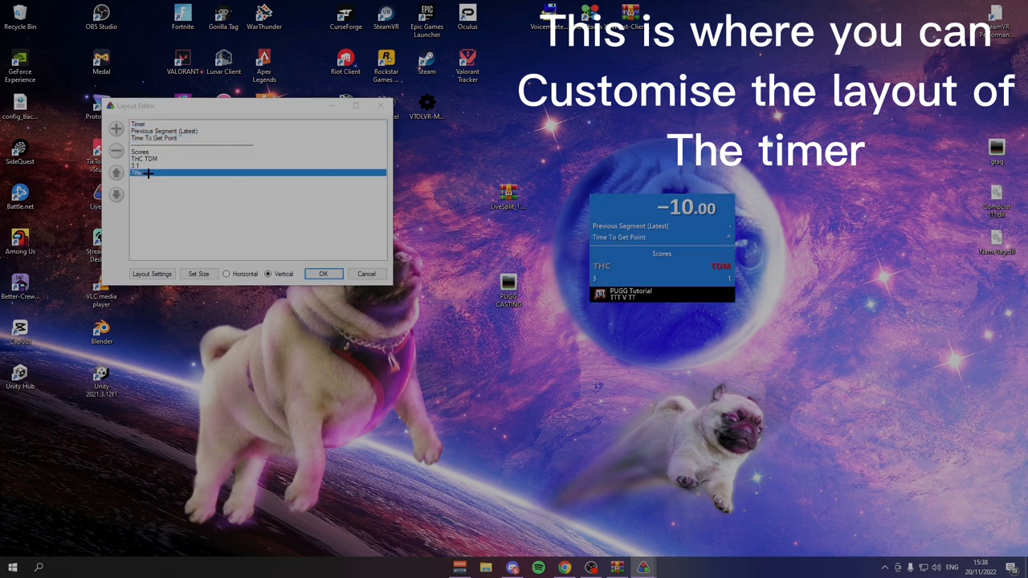
pyautogui.click(116, 172)
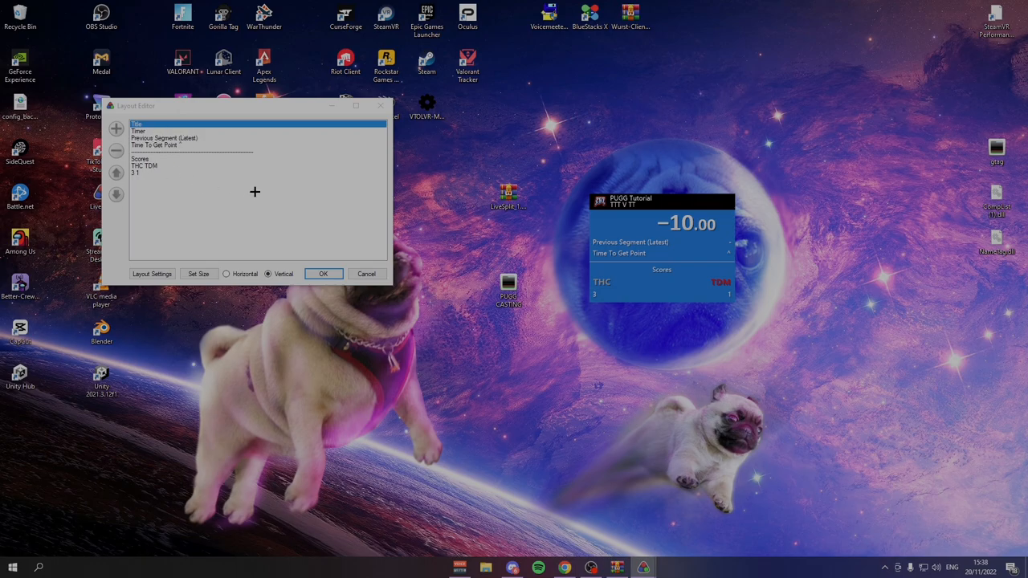
pyautogui.moveTo(158, 153)
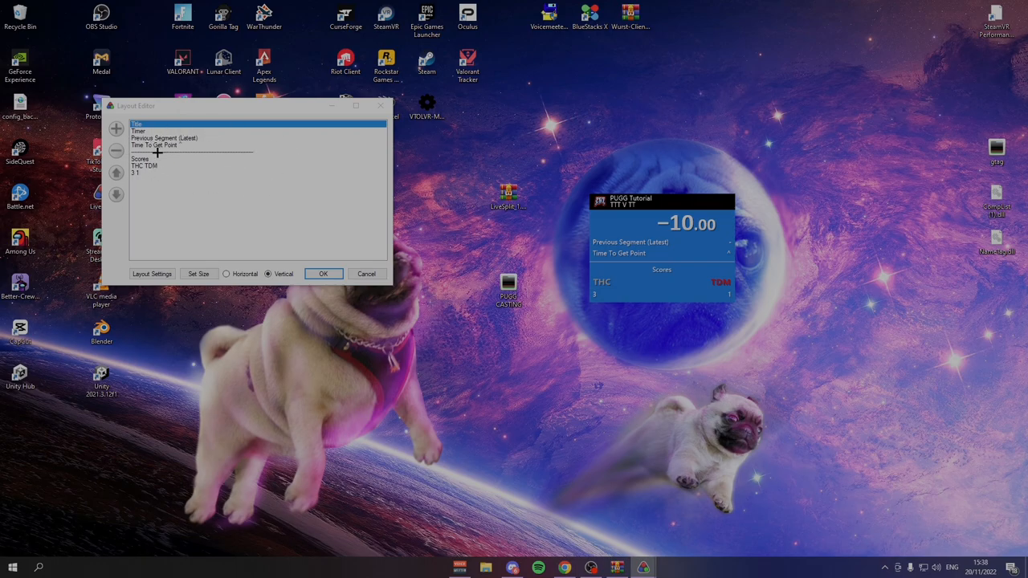
pyautogui.click(145, 167)
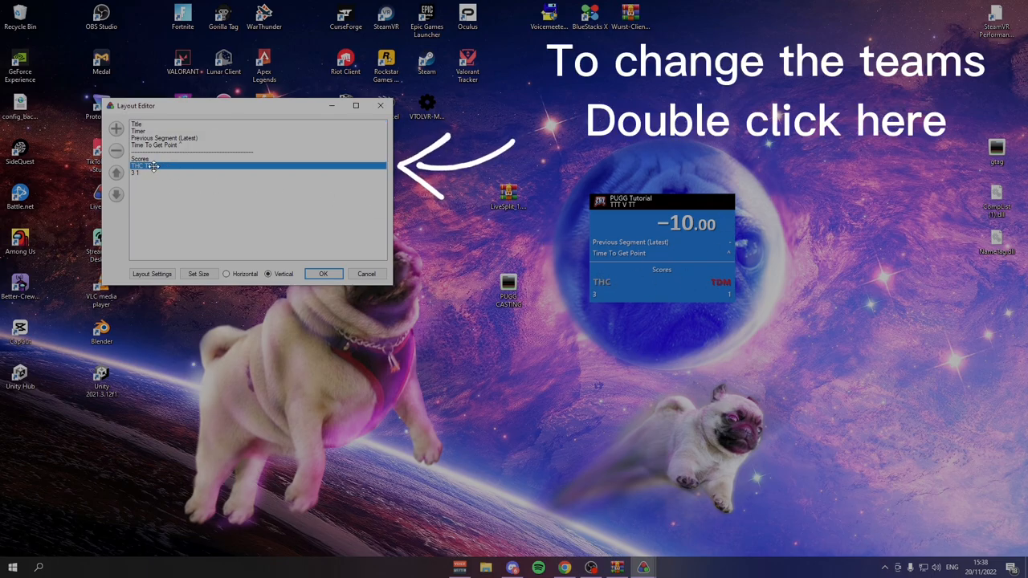
# Step: Rename the scoreboard teams to TTT and TT and set their scores to 0 and 1
pyautogui.doubleClick(140, 167)
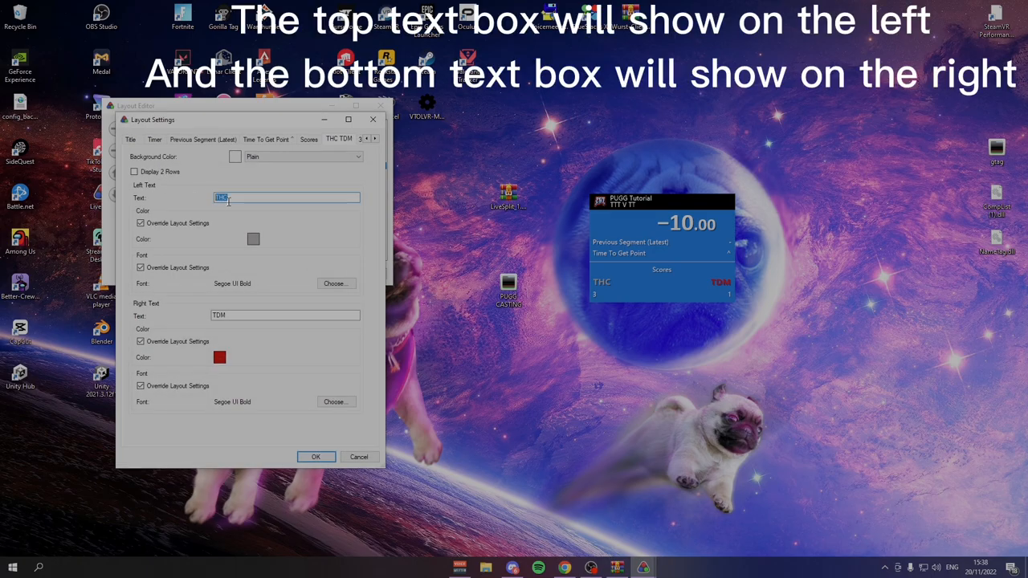
pyautogui.write('TTT')
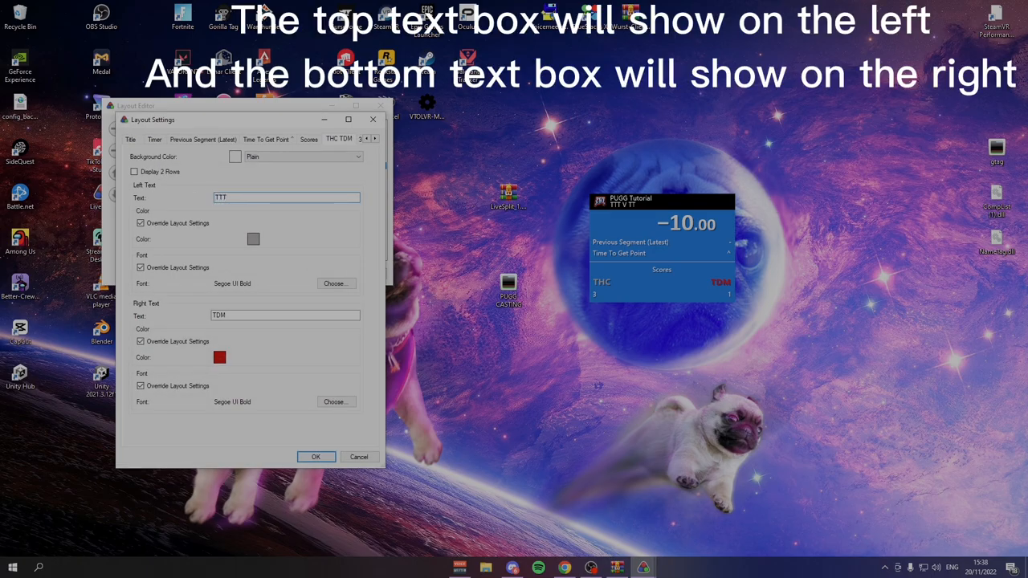
pyautogui.click(285, 315)
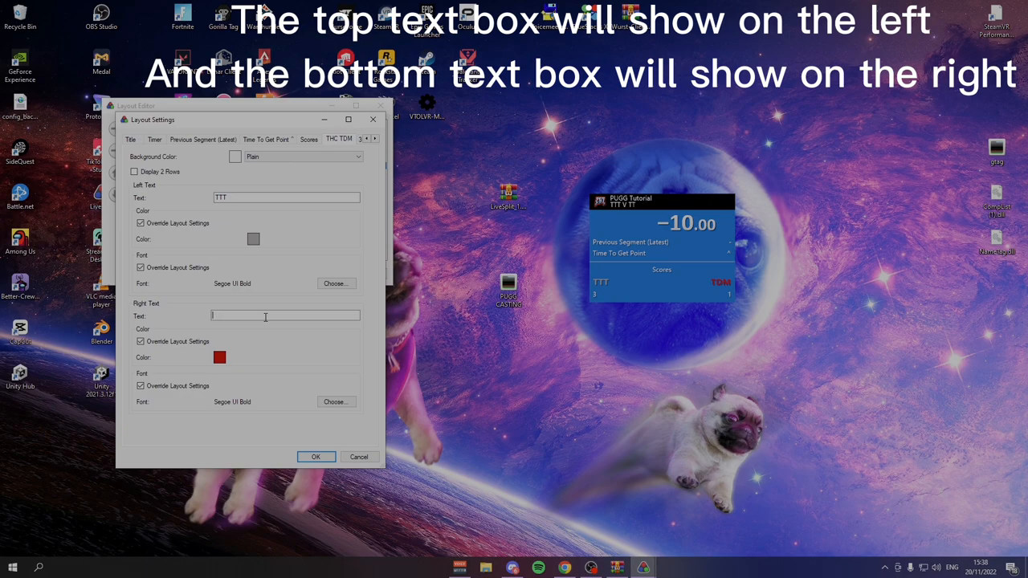
pyautogui.write('TT')
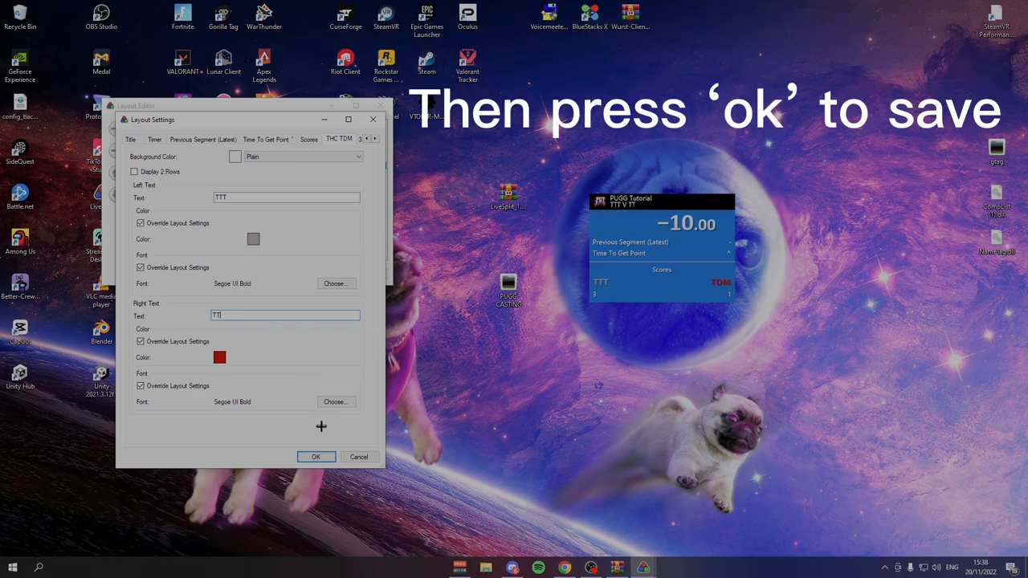
pyautogui.click(316, 456)
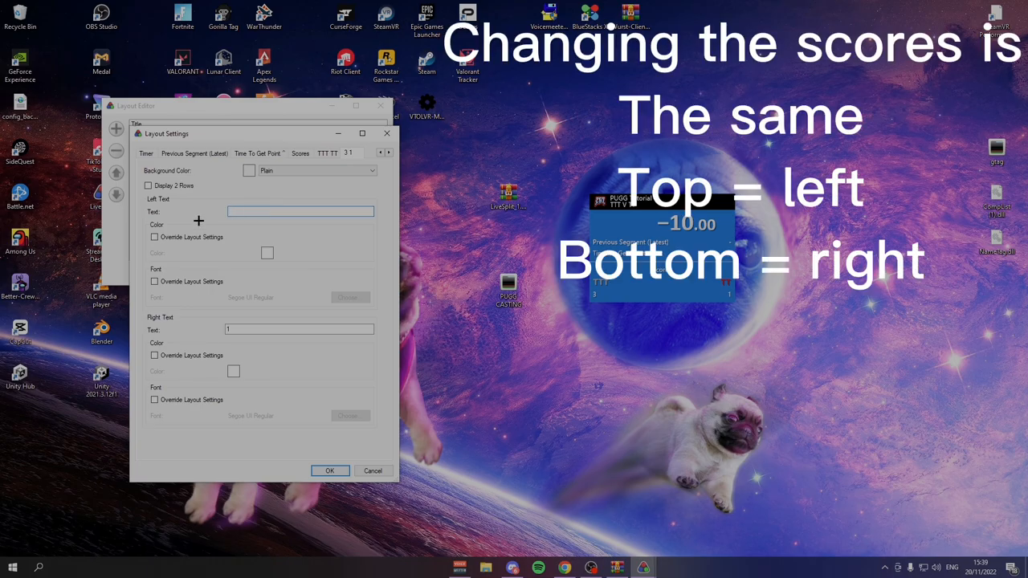
pyautogui.write('0')
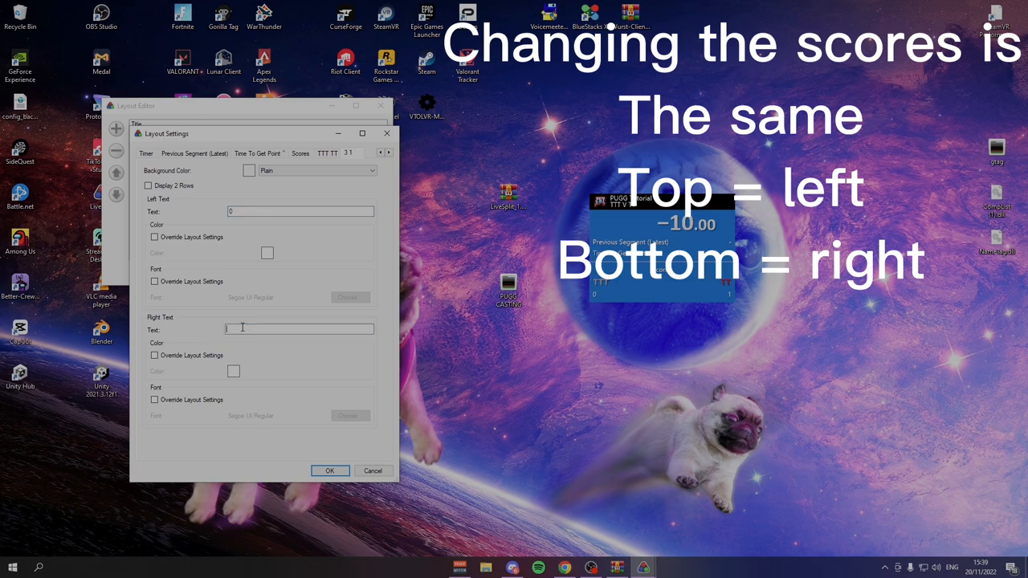
pyautogui.write('1')
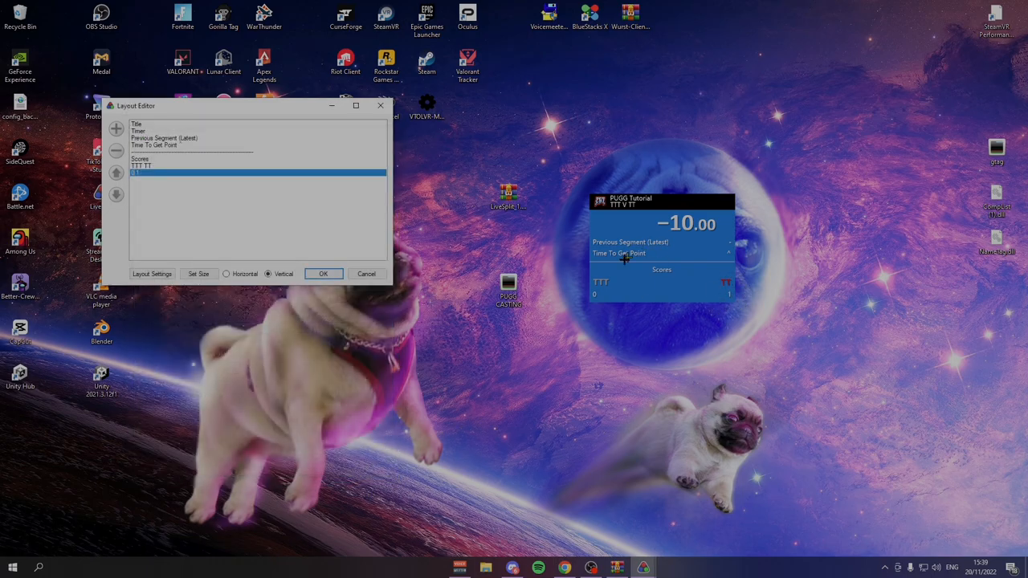
pyautogui.moveTo(146, 201)
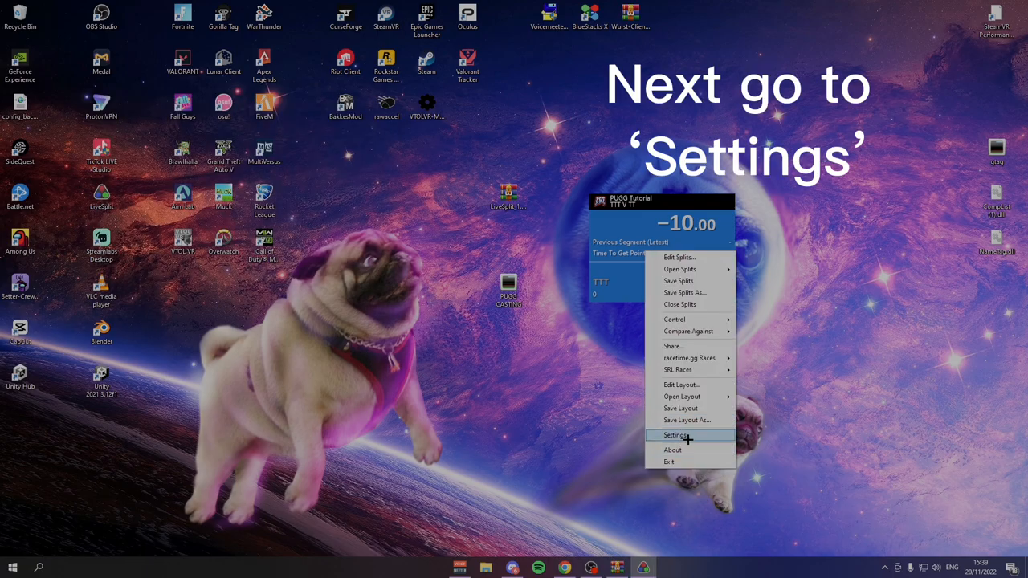
# Step: Open LiveSplit's Settings and select the Start/Split hotkey box to assign a key
pyautogui.click(675, 434)
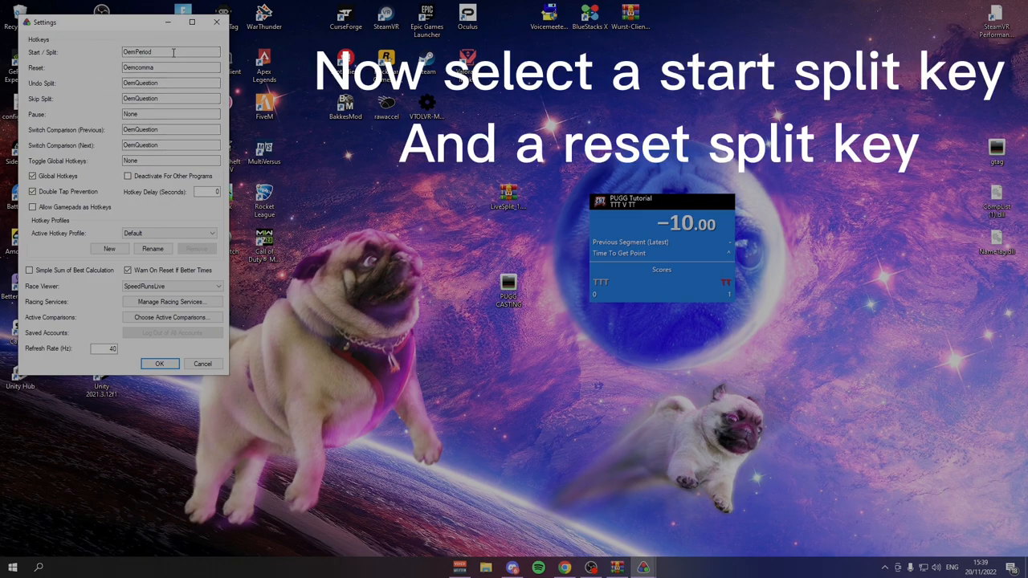
pyautogui.click(169, 67)
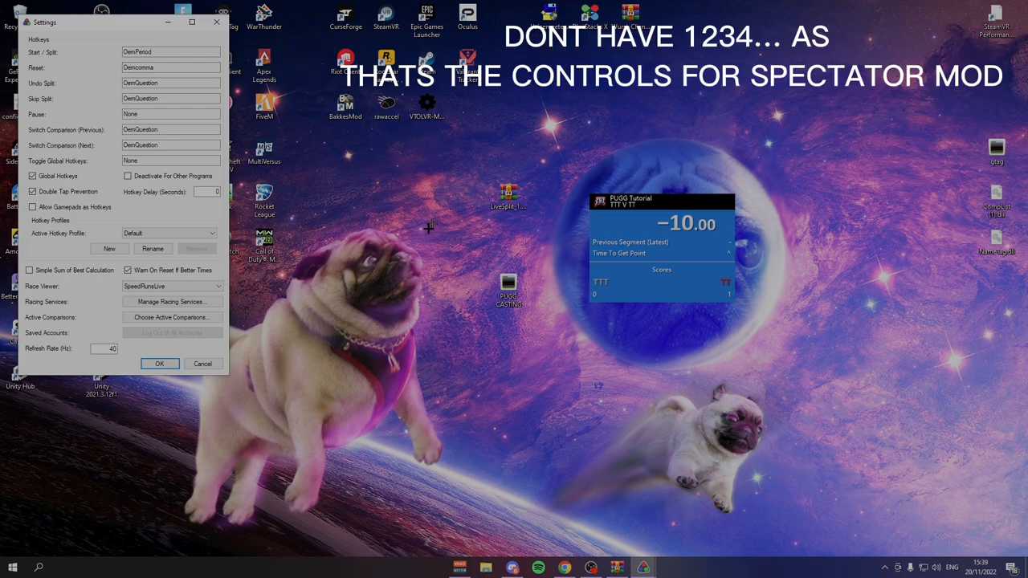
pyautogui.moveTo(333, 199)
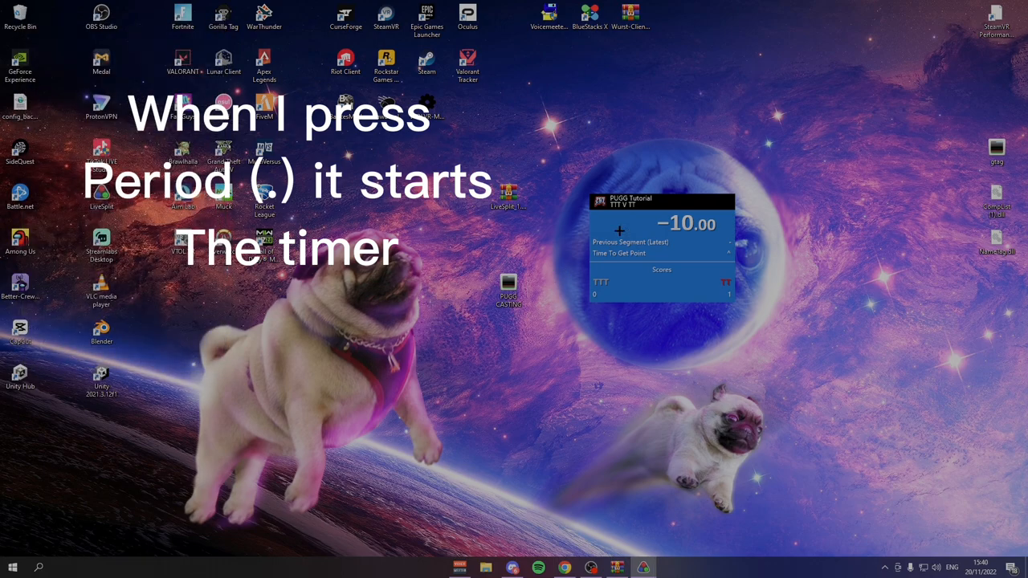
pyautogui.press('period')
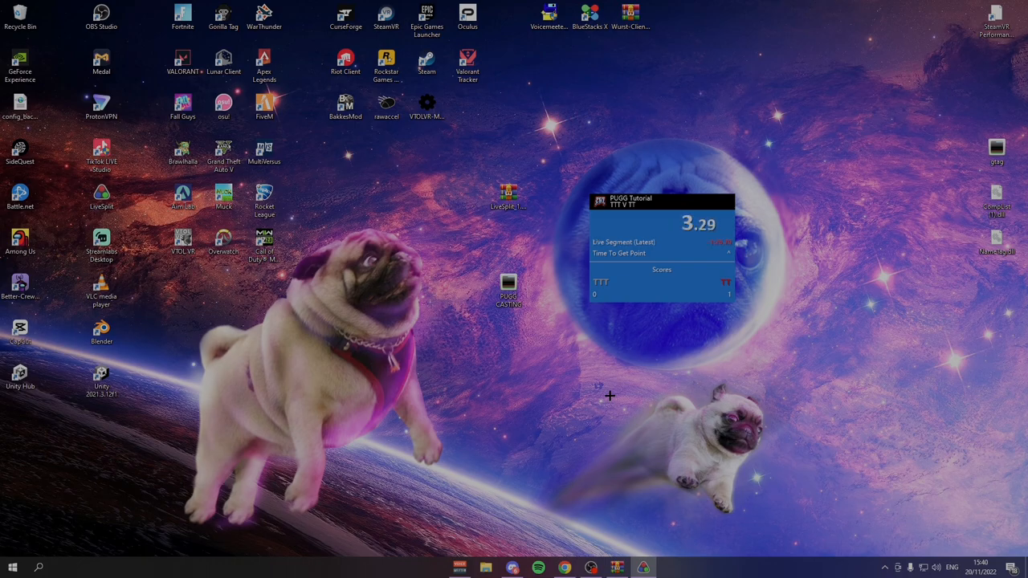
pyautogui.press('period')
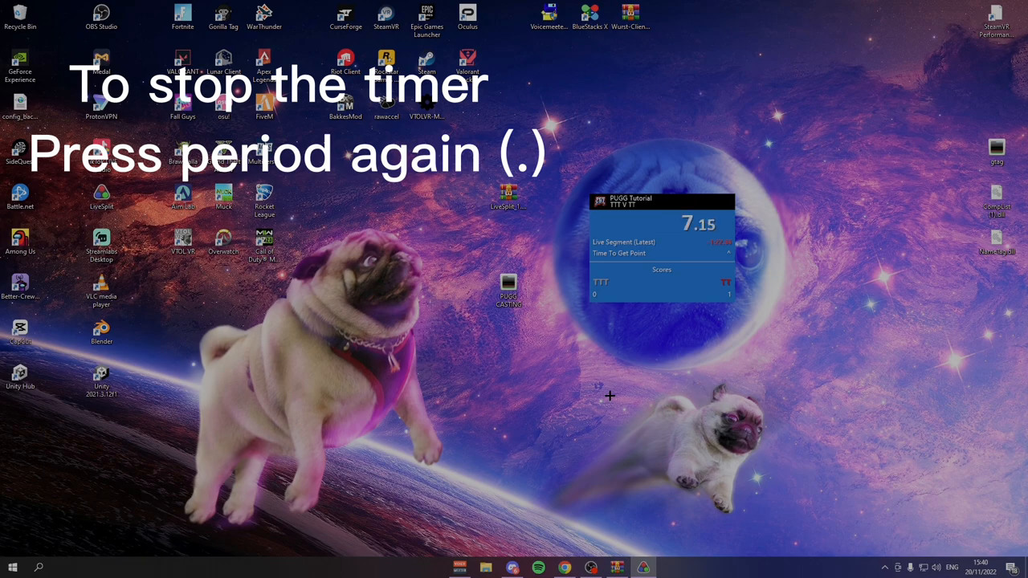
pyautogui.press('period')
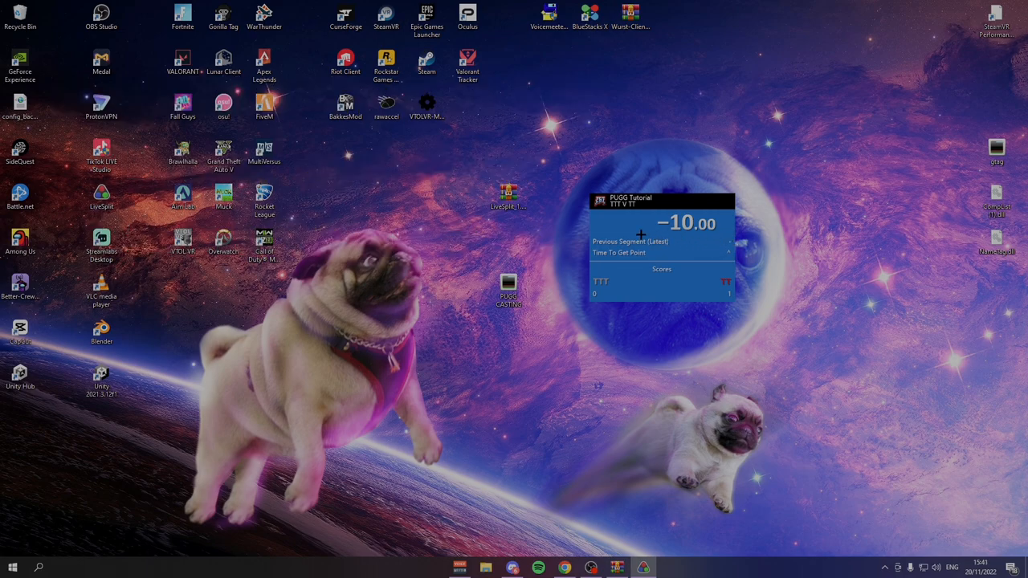
# Step: From Settings, open Choose Active Comparisons and tick Latest Run
pyautogui.rightClick(661, 233)
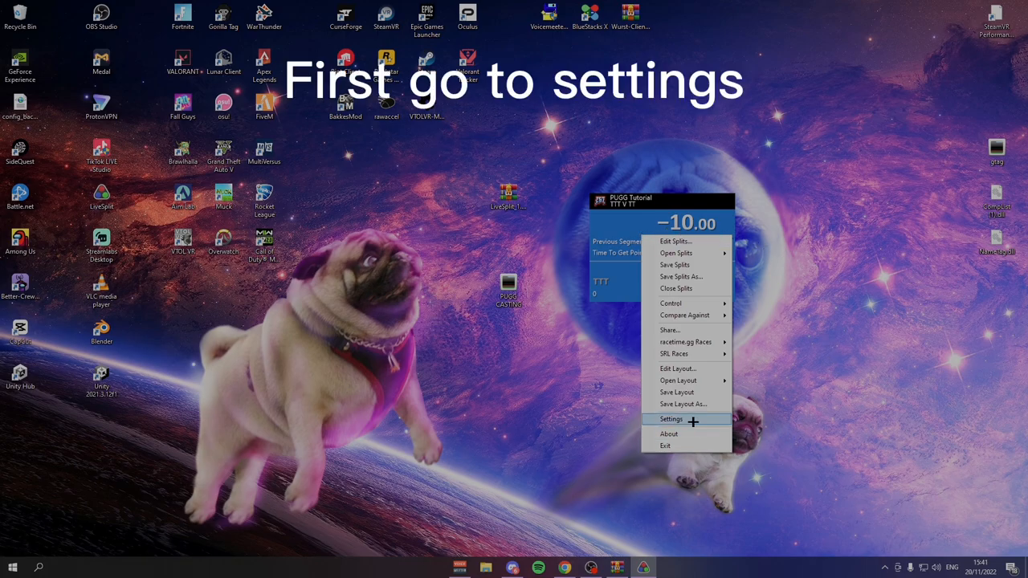
pyautogui.click(672, 419)
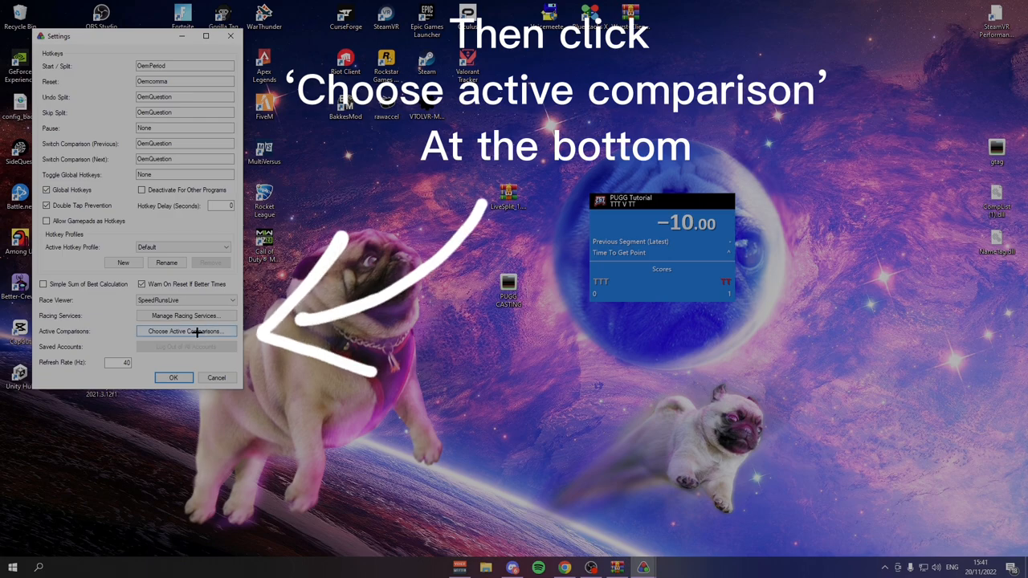
pyautogui.click(186, 331)
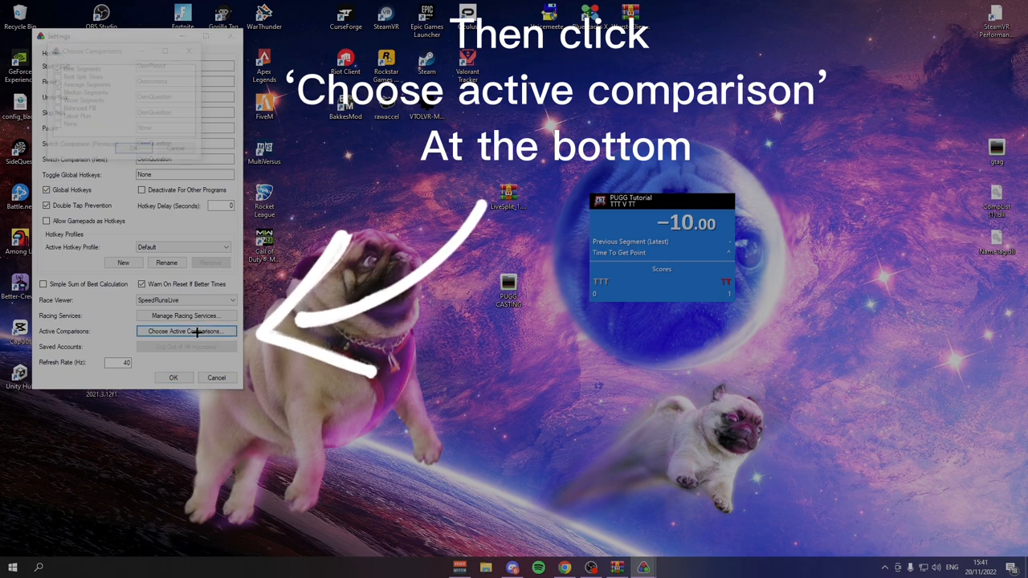
pyautogui.click(186, 331)
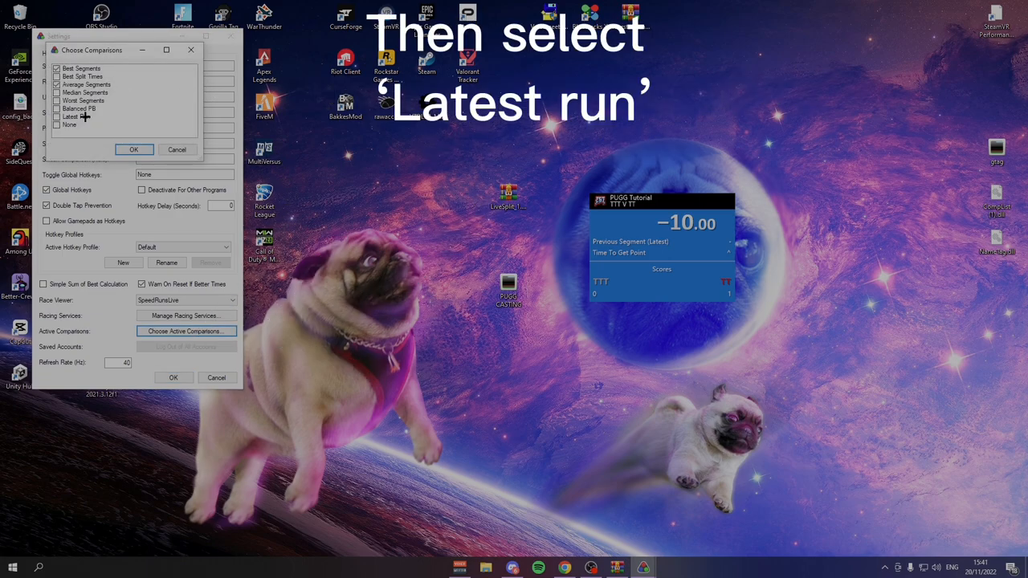
pyautogui.click(56, 116)
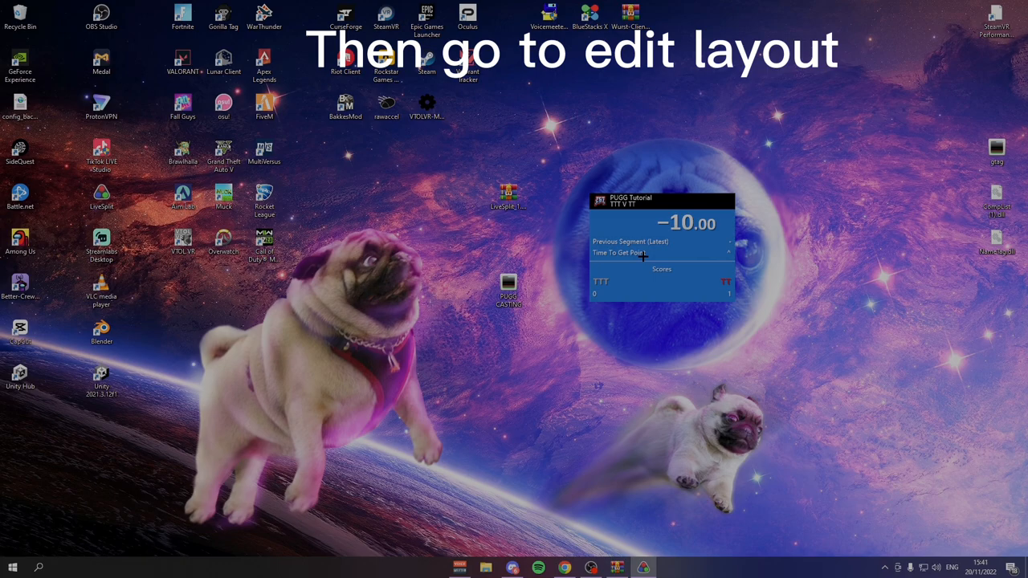
# Step: Set the layout's Previous Segment component to compare against Latest Run
pyautogui.rightClick(658, 257)
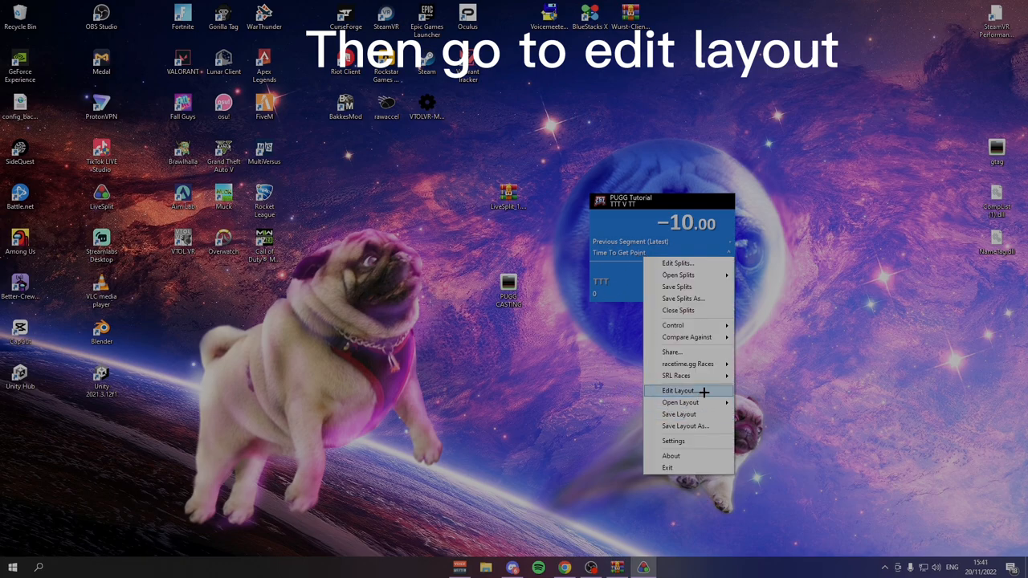
pyautogui.click(677, 390)
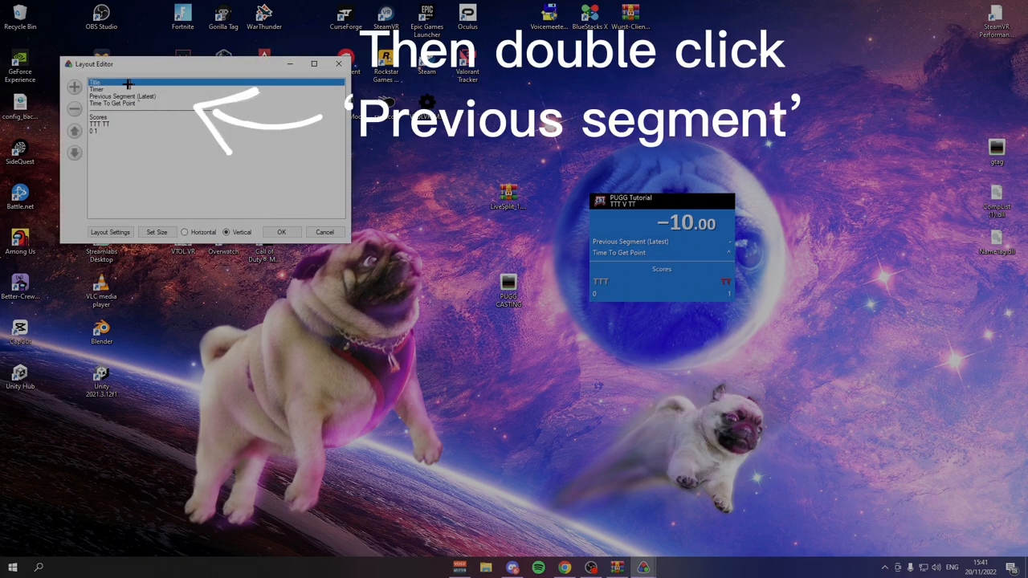
pyautogui.doubleClick(120, 95)
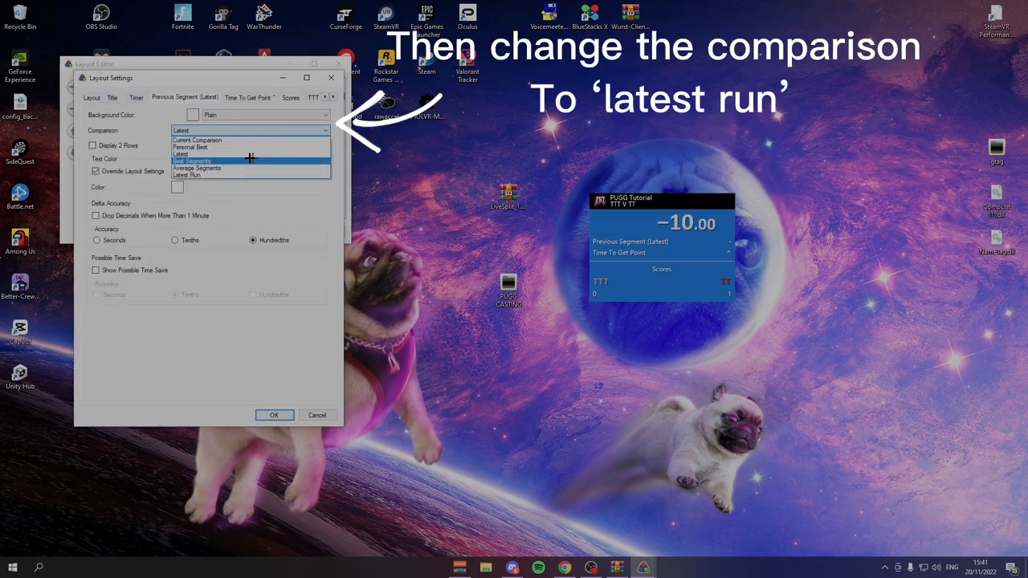
pyautogui.moveTo(184, 174)
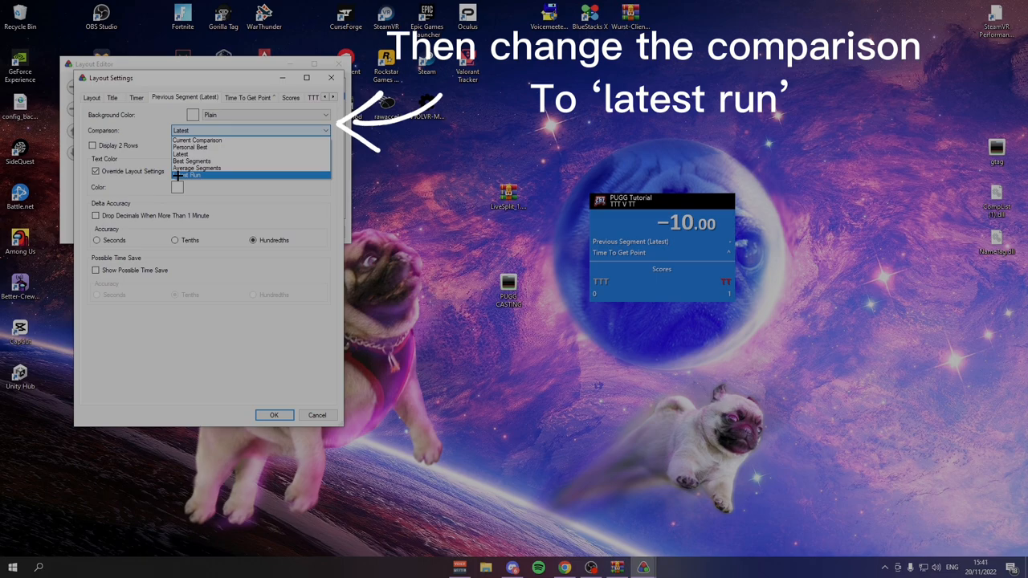
pyautogui.click(192, 174)
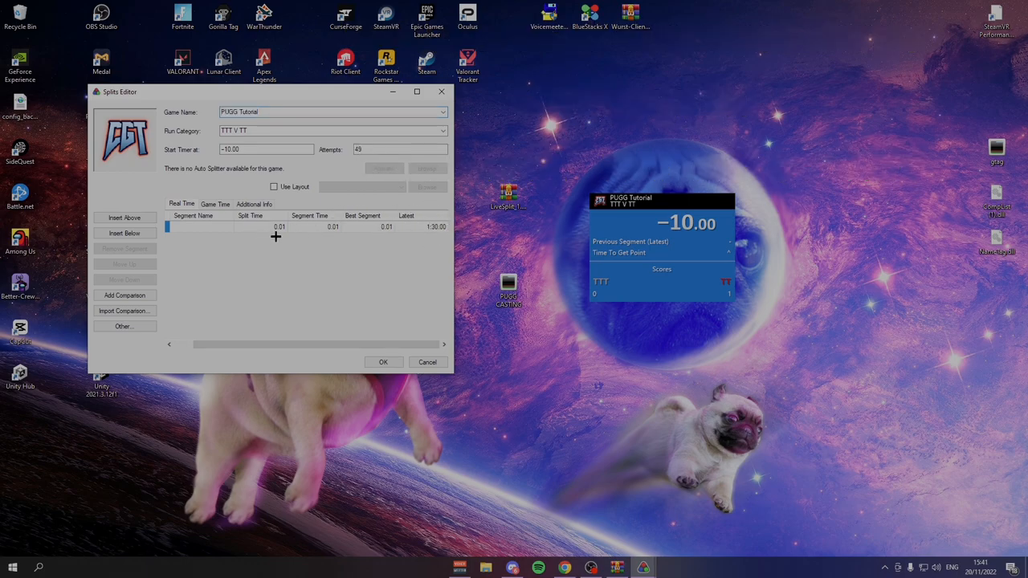
pyautogui.moveTo(369, 219)
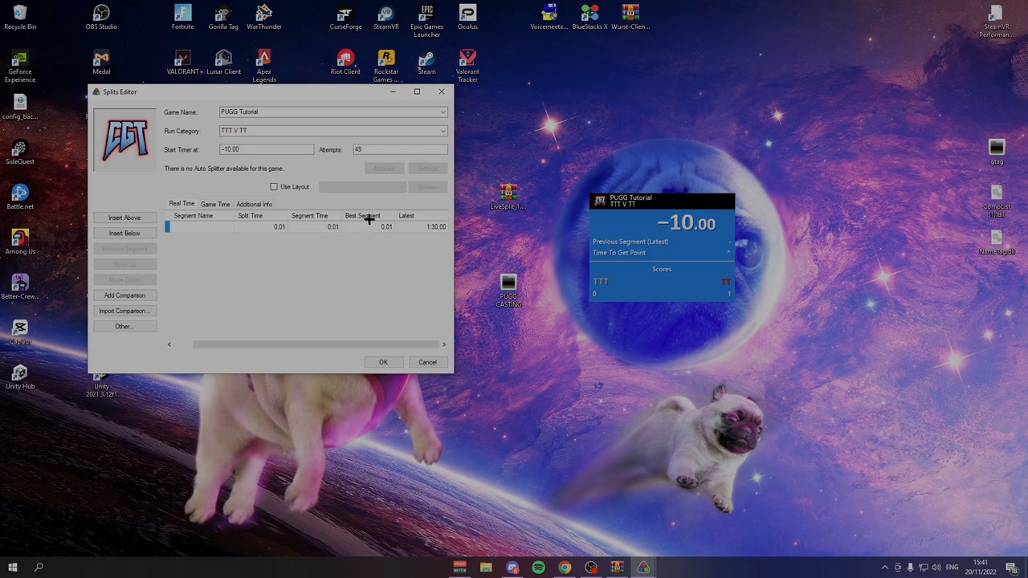
pyautogui.moveTo(389, 234)
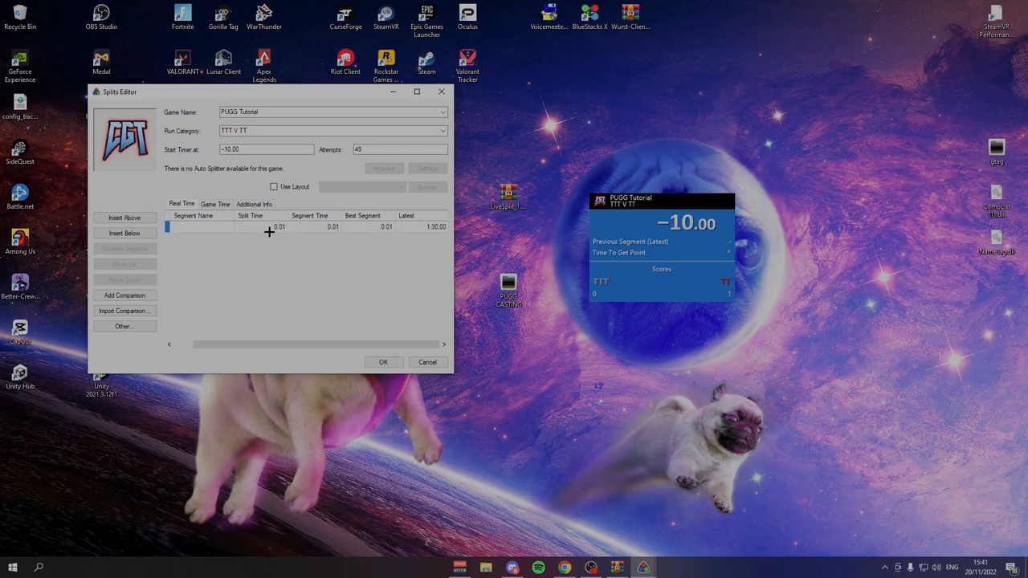
pyautogui.moveTo(650, 255)
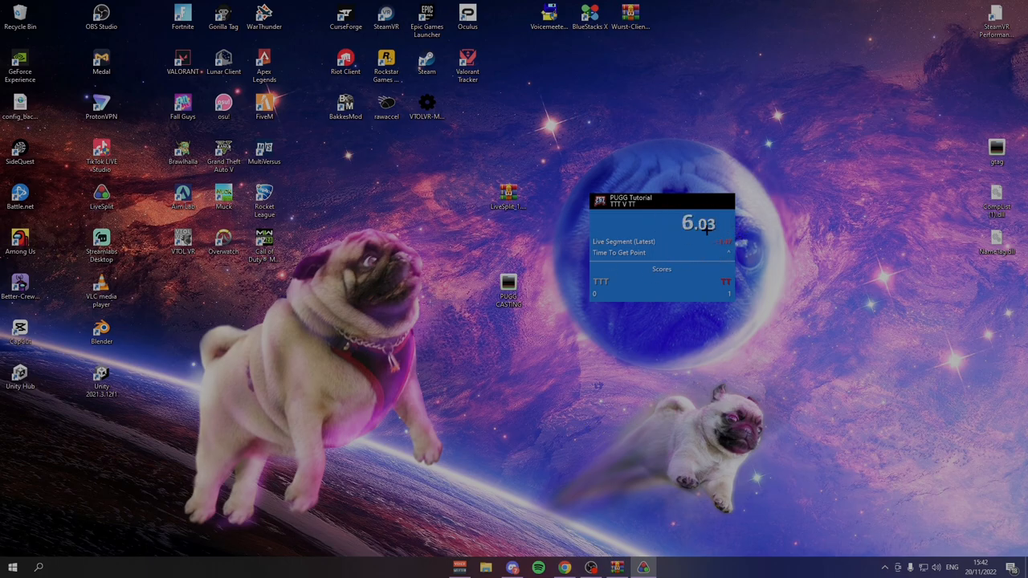
pyautogui.moveTo(484, 449)
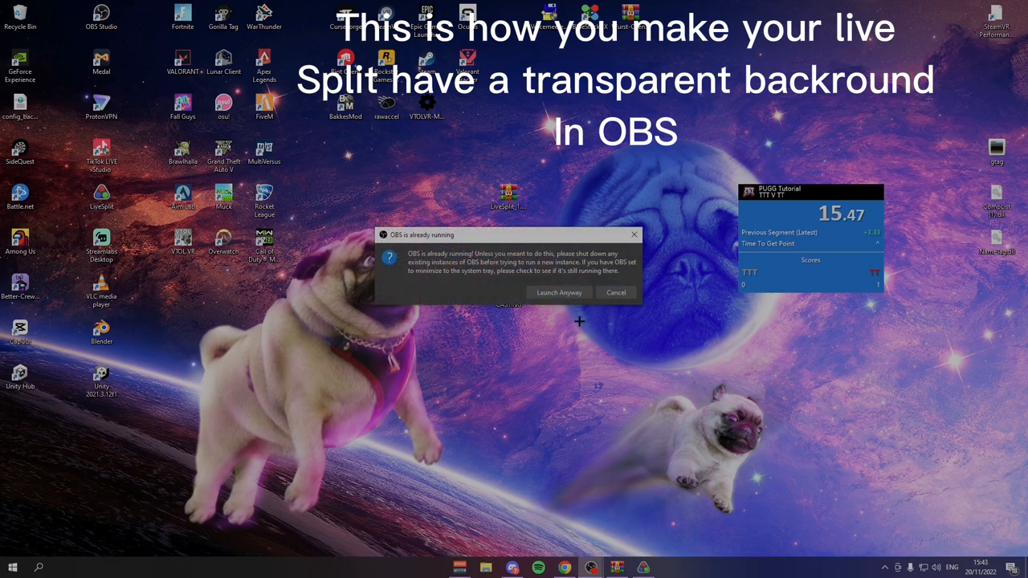
# Step: Cancel the 'OBS is already running' warning dialog
pyautogui.click(558, 292)
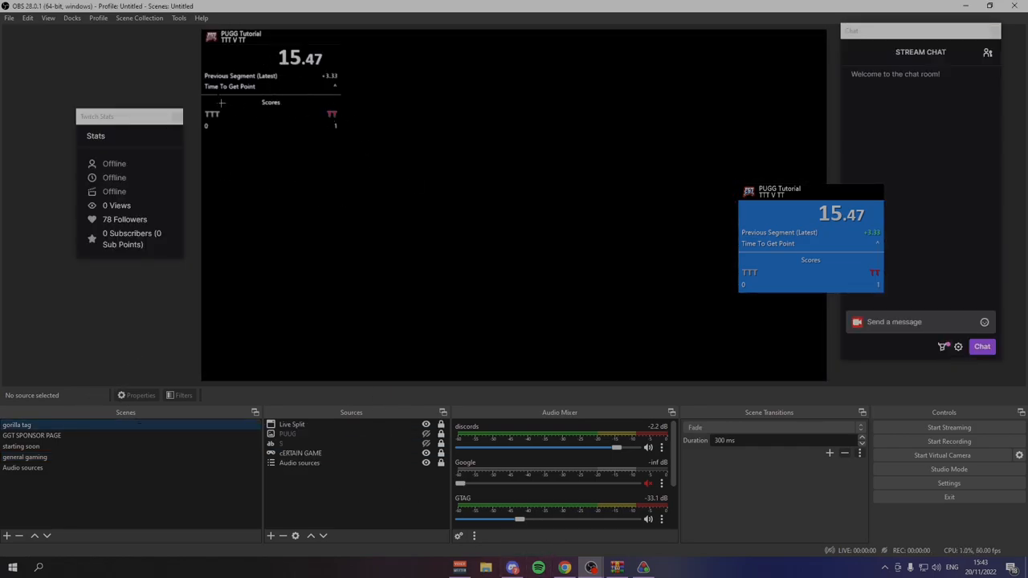
pyautogui.moveTo(275, 55)
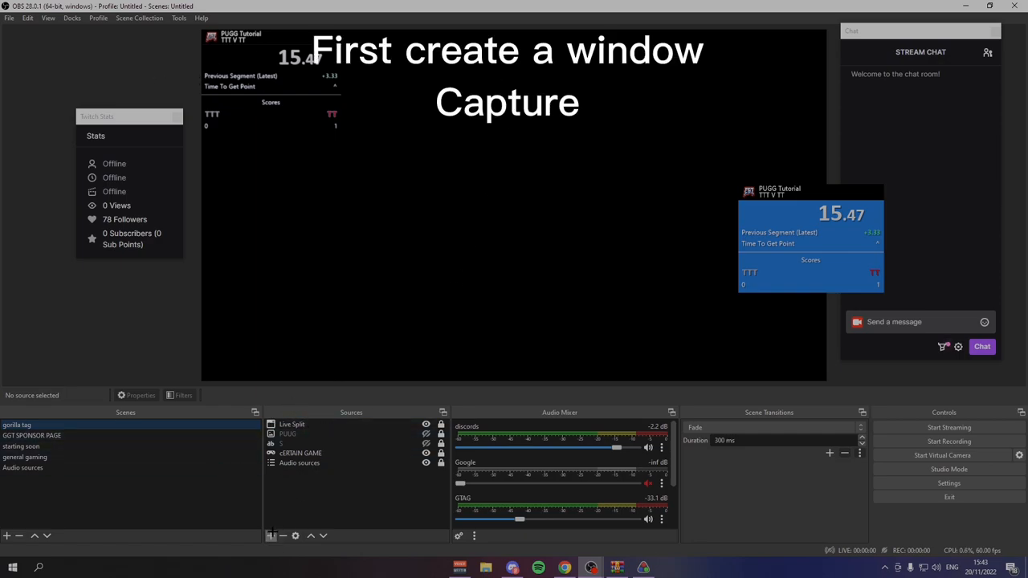
# Step: Add a Window Capture source named 'livesplit 1'
pyautogui.click(270, 536)
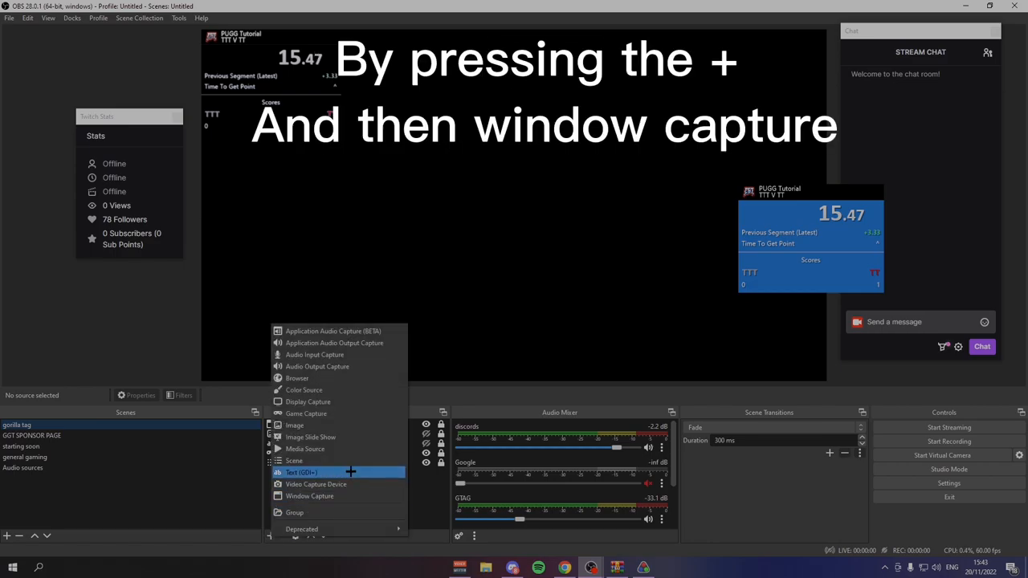
pyautogui.click(309, 495)
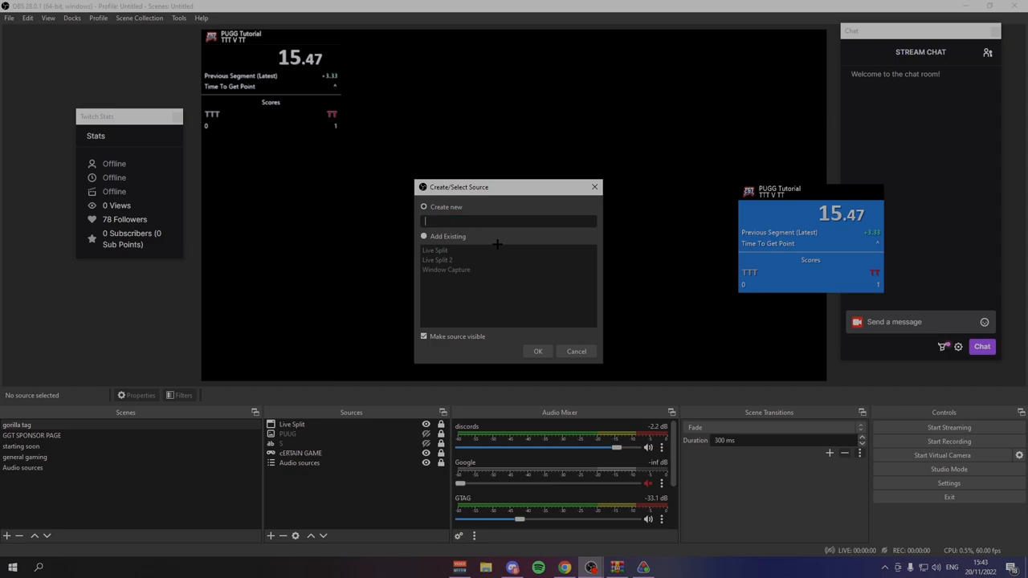
pyautogui.write('livesplit 1')
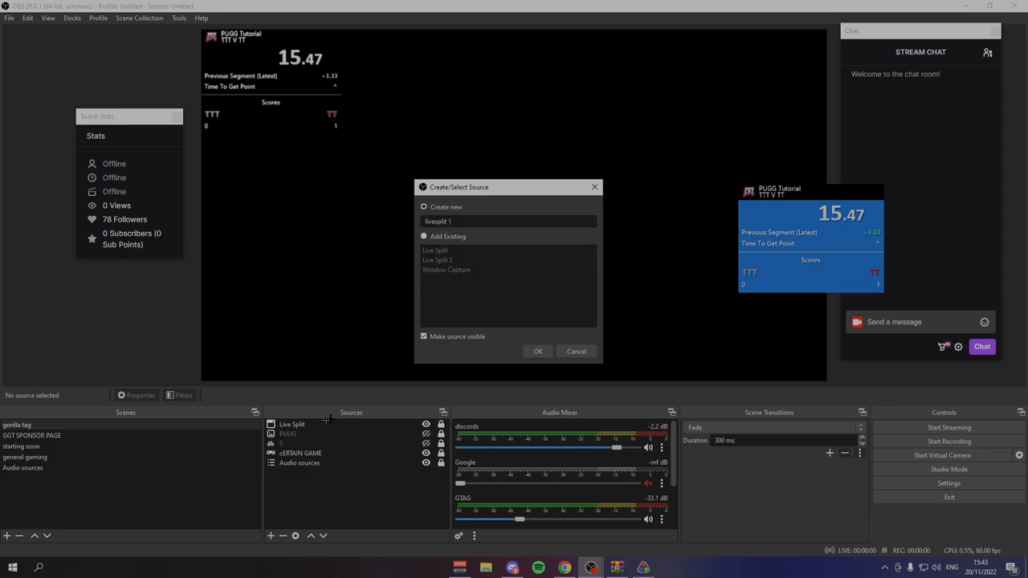
pyautogui.click(537, 351)
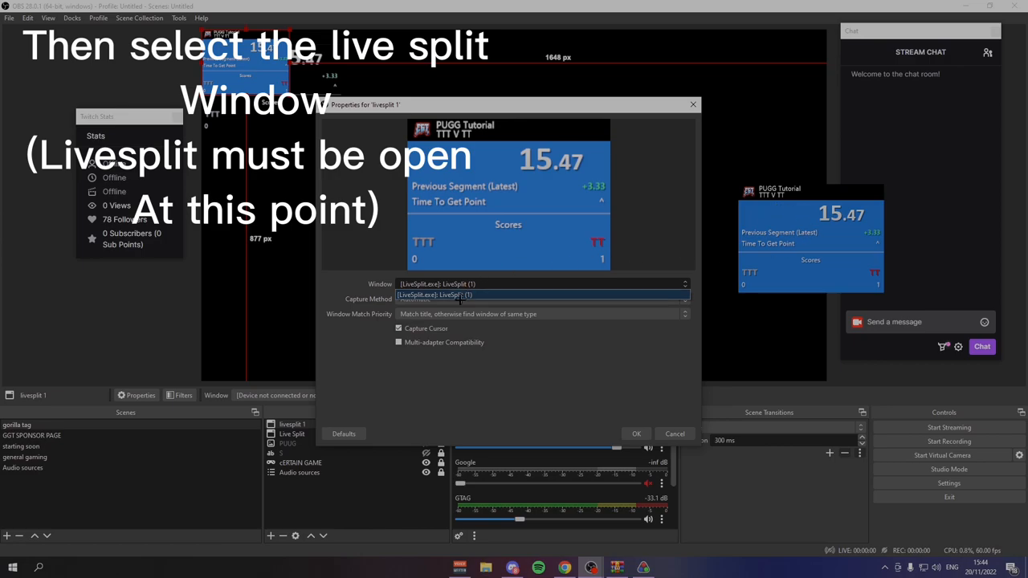
# Step: Capture the LiveSplit window with Capture Cursor unticked, and confirm the properties
pyautogui.click(538, 294)
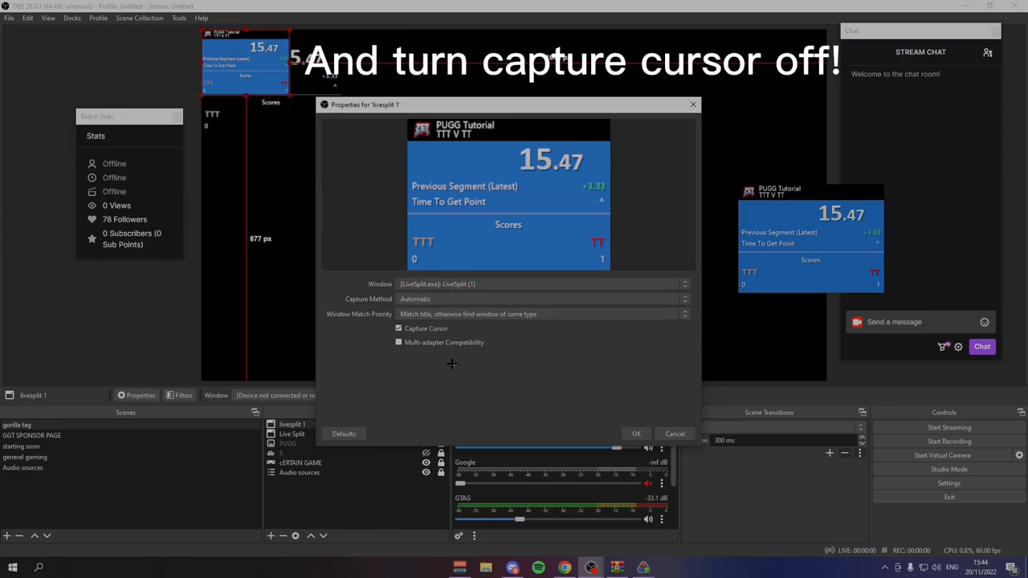
pyautogui.click(398, 328)
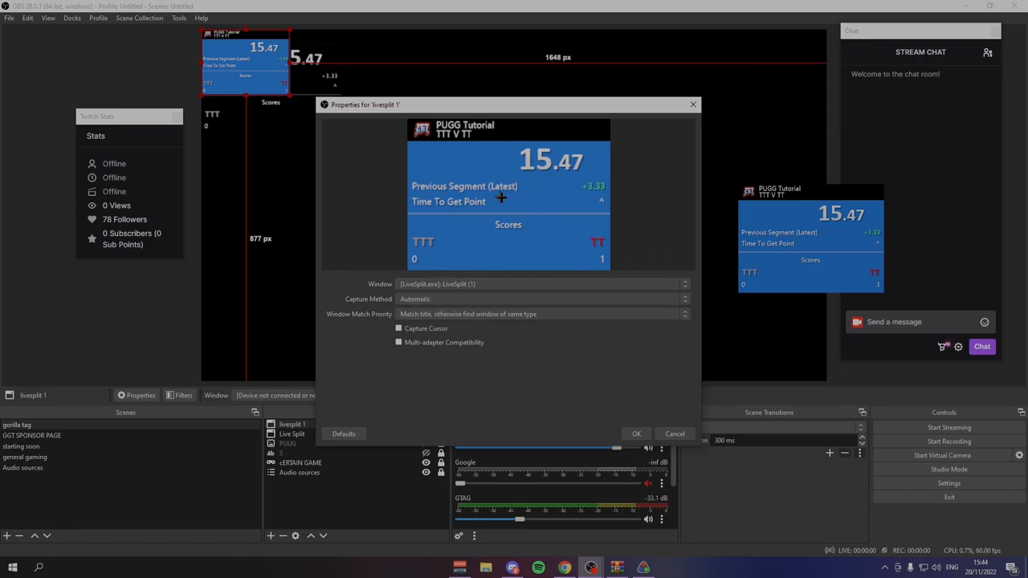
pyautogui.click(675, 434)
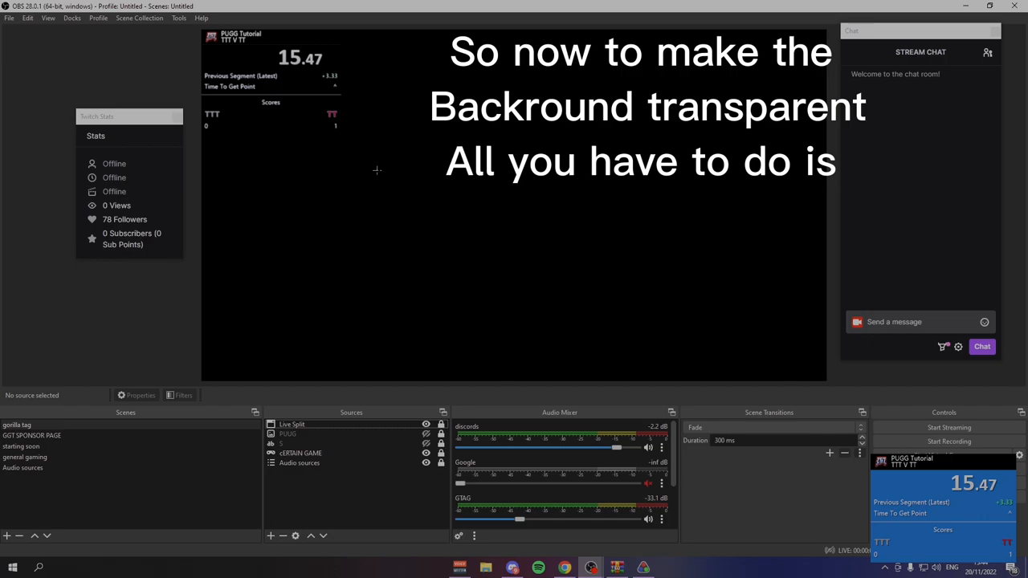
# Step: Add a Chroma Key effect filter to the Live Split source
pyautogui.click(291, 424)
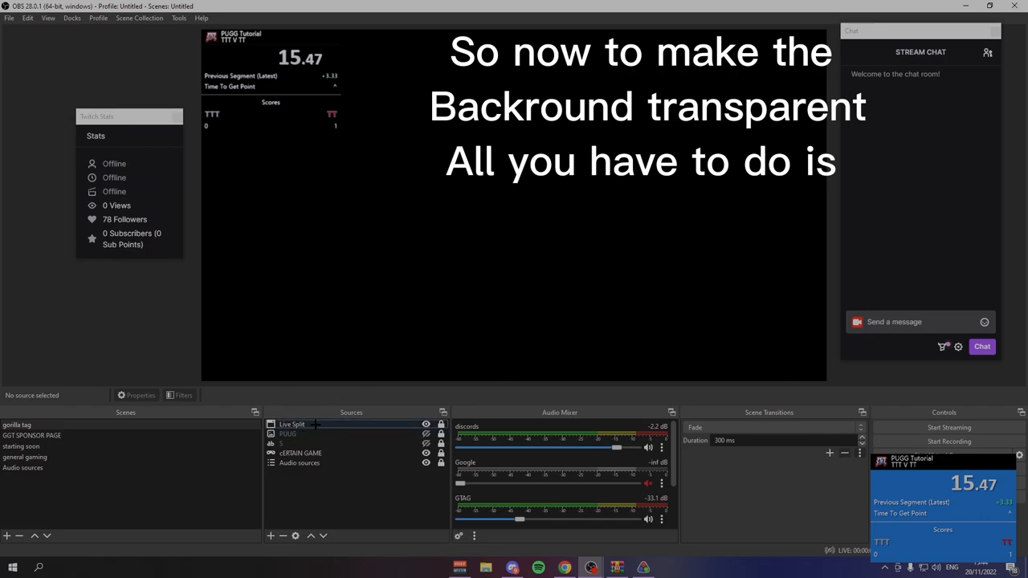
pyautogui.rightClick(291, 424)
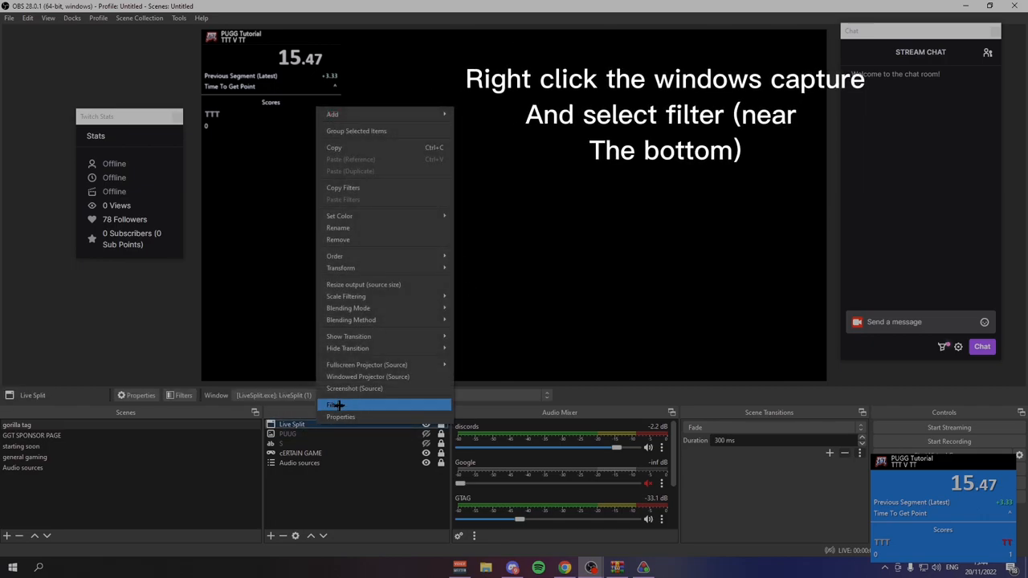
pyautogui.click(333, 405)
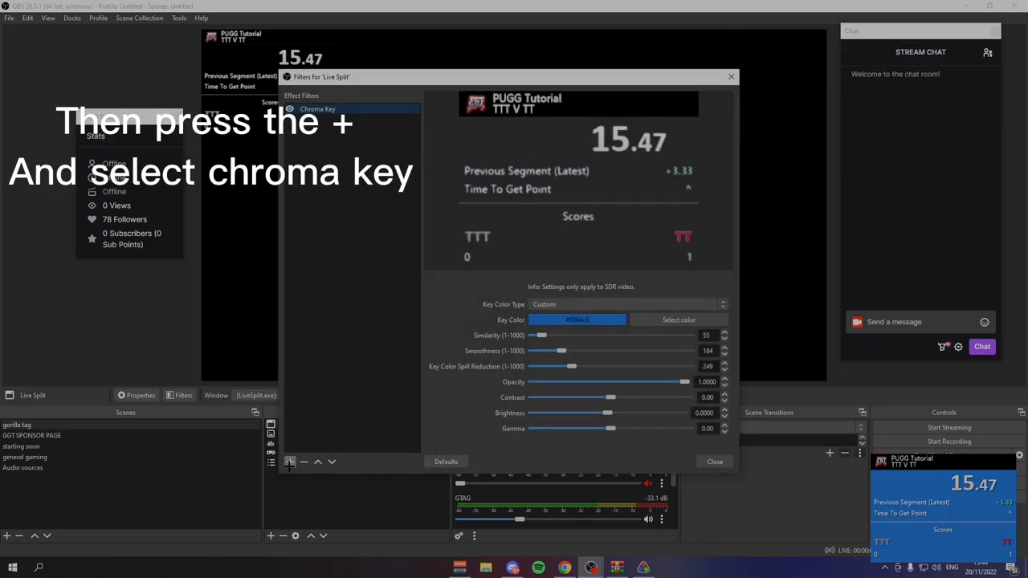
pyautogui.click(288, 462)
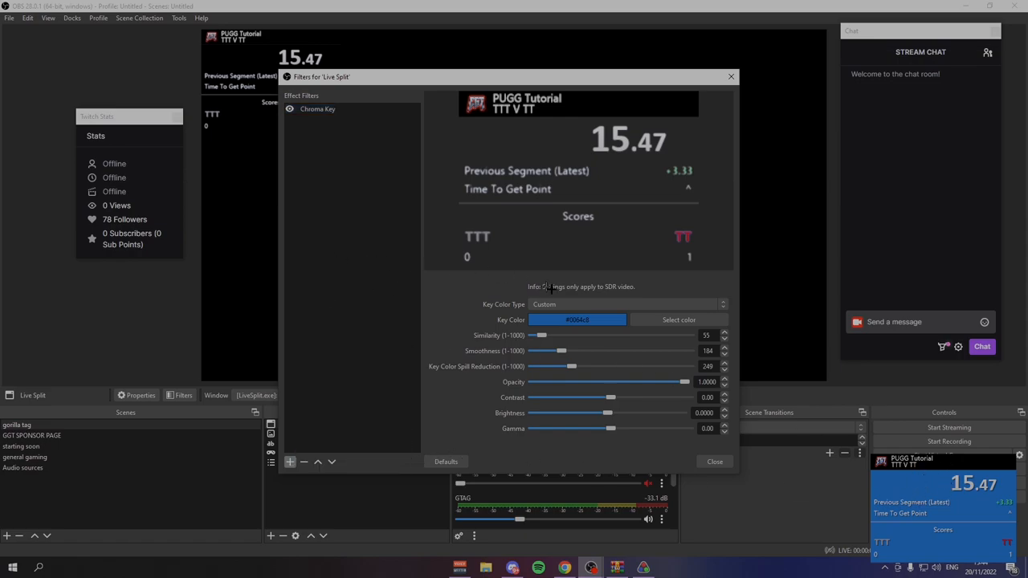
# Step: Switch the Chroma Key to a custom key colour of #0064c8
pyautogui.click(629, 304)
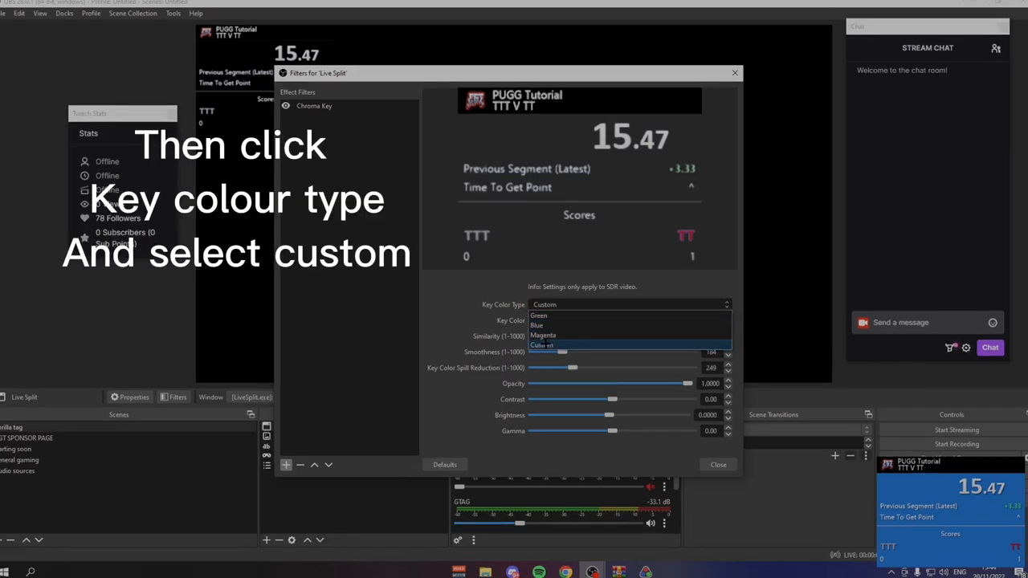
pyautogui.click(542, 345)
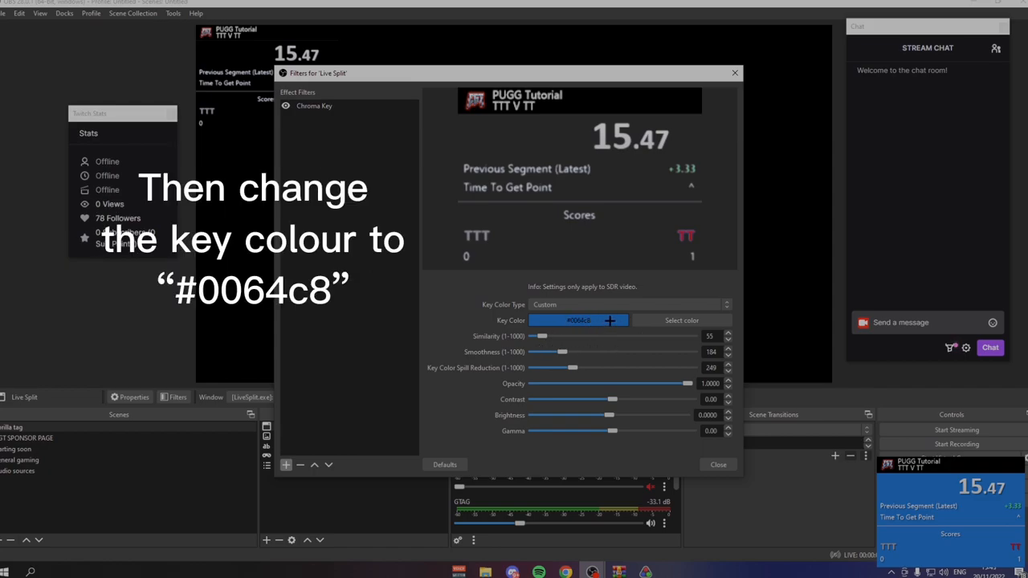
pyautogui.click(599, 320)
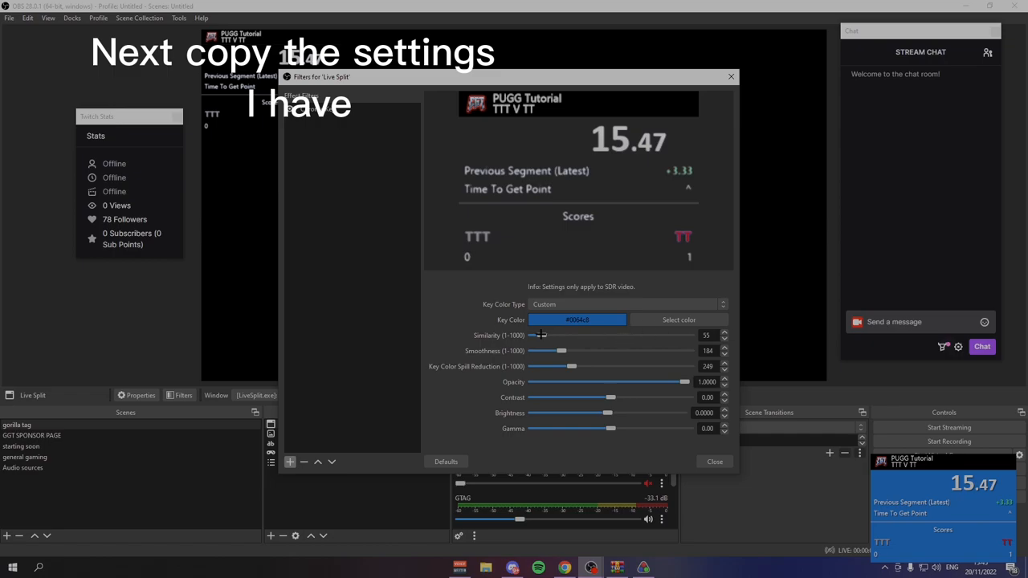
pyautogui.moveTo(624, 335)
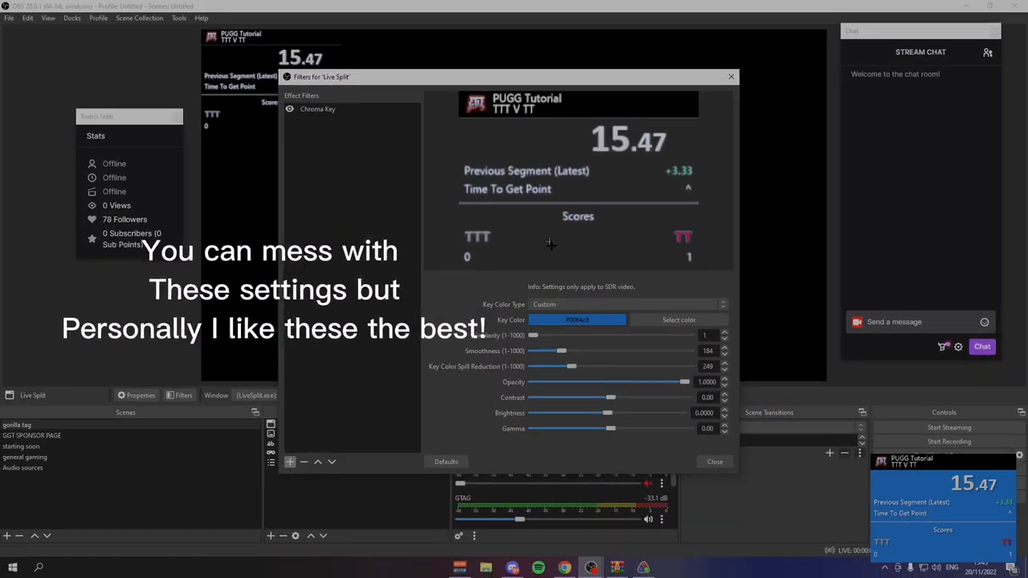
# Step: Lower Similarity, adjust Smoothness, then close the Filters window
pyautogui.moveTo(531, 335); pyautogui.dragTo(545, 335)
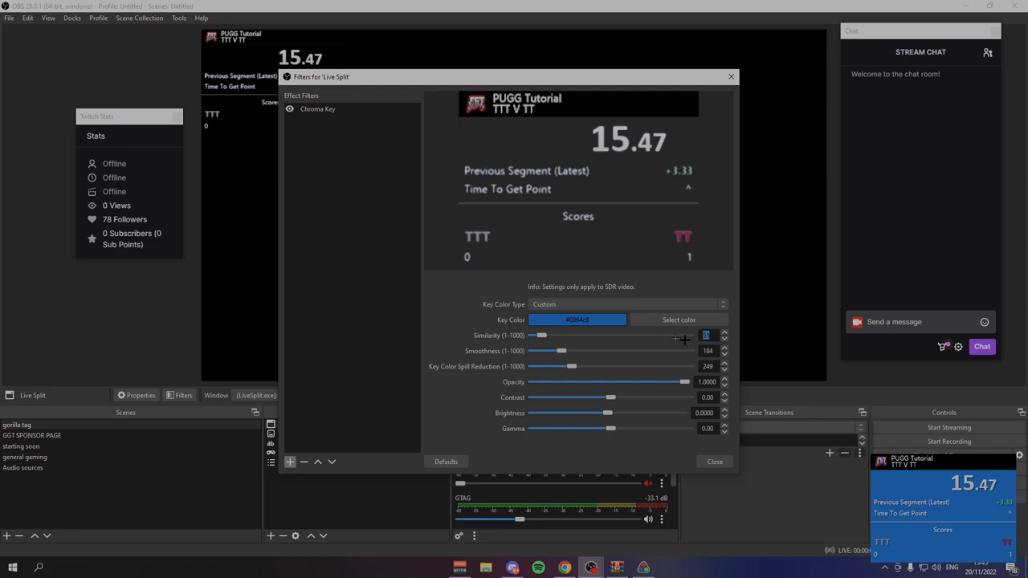
pyautogui.moveTo(560, 351); pyautogui.dragTo(549, 351)
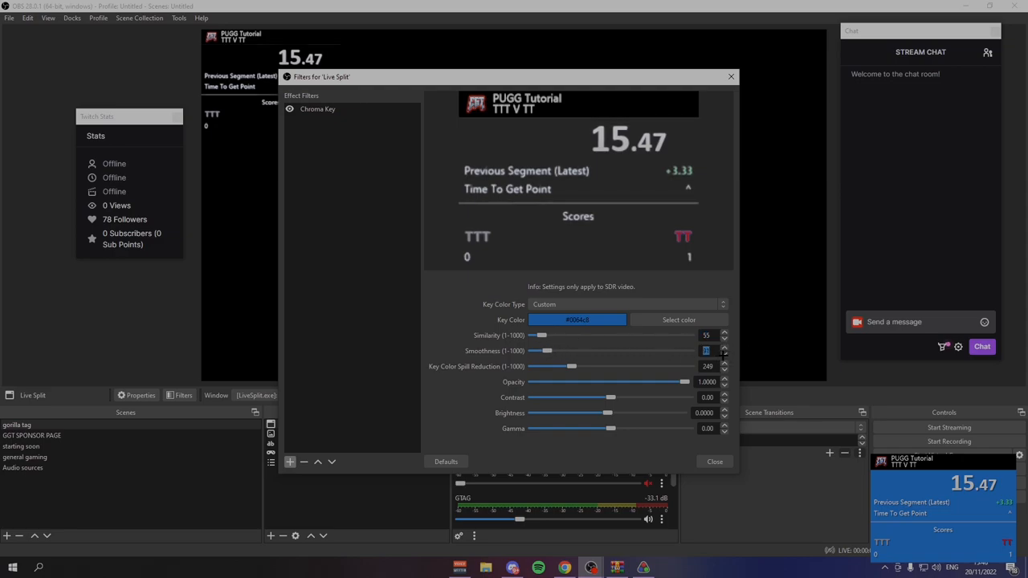
pyautogui.click(714, 461)
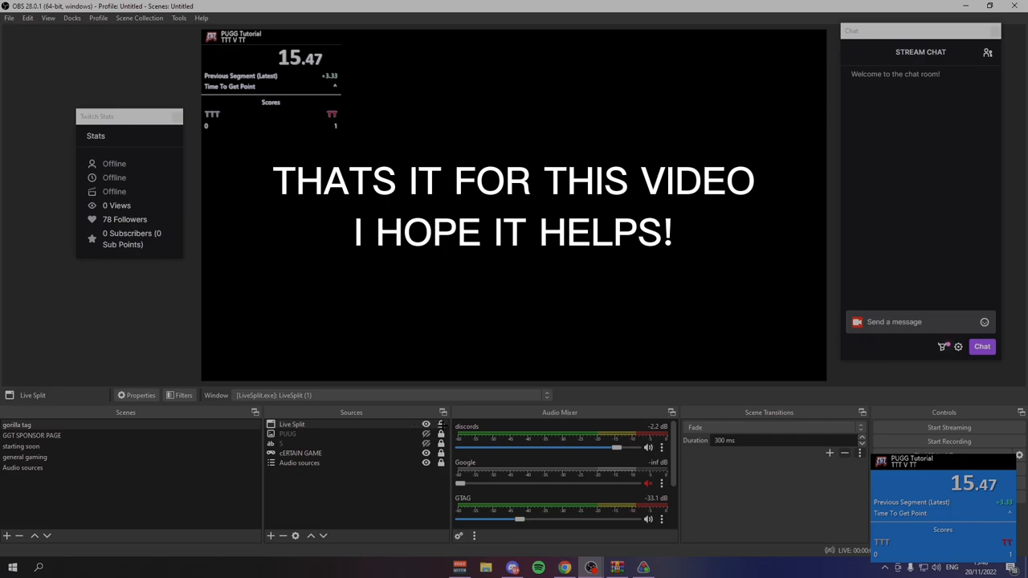